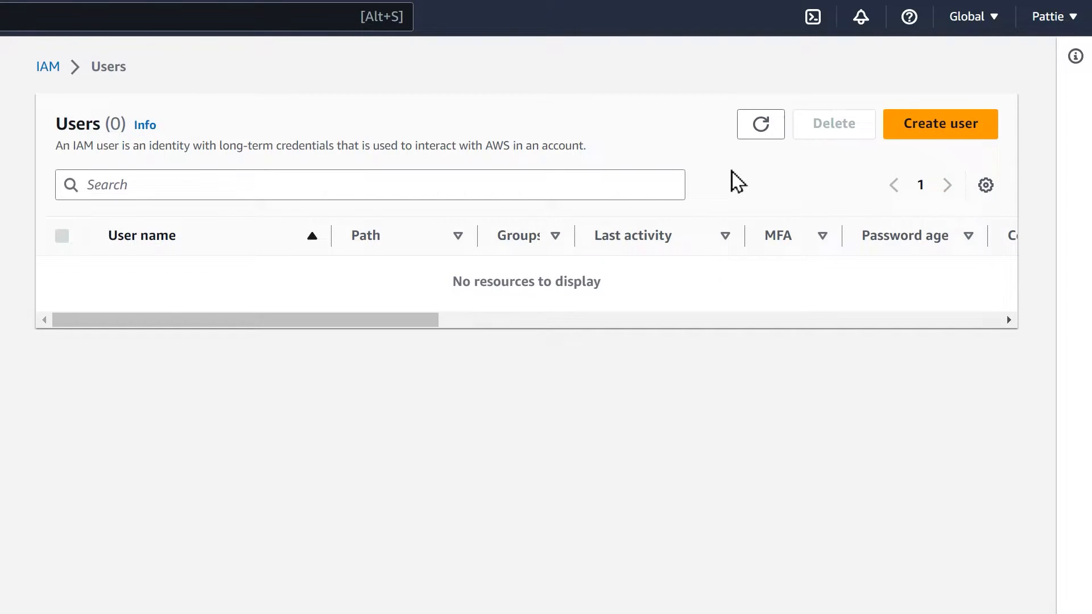
pyautogui.click(940, 123)
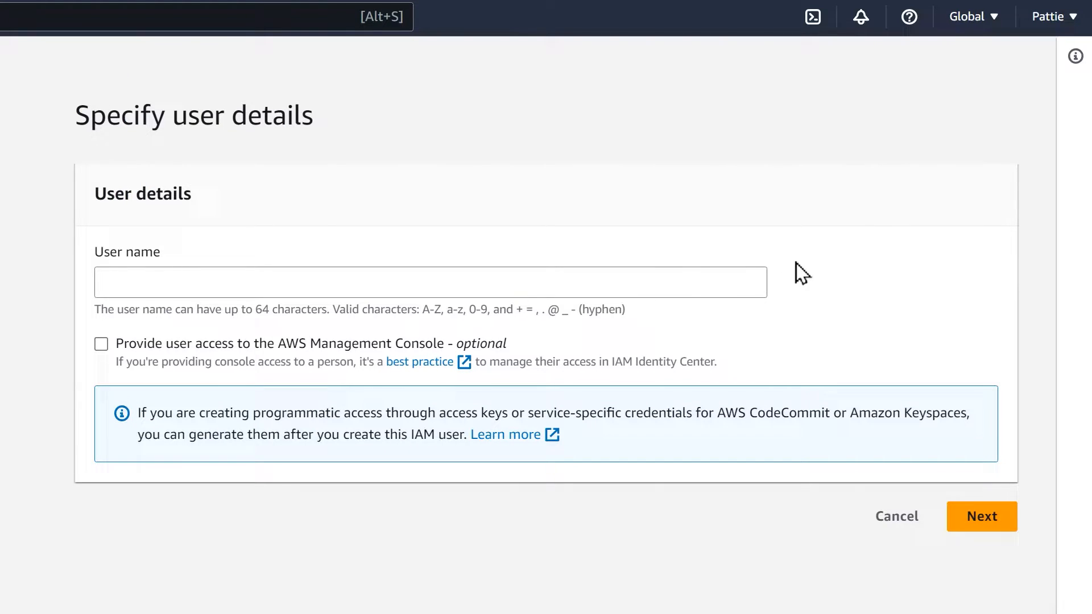
pyautogui.write('patt')
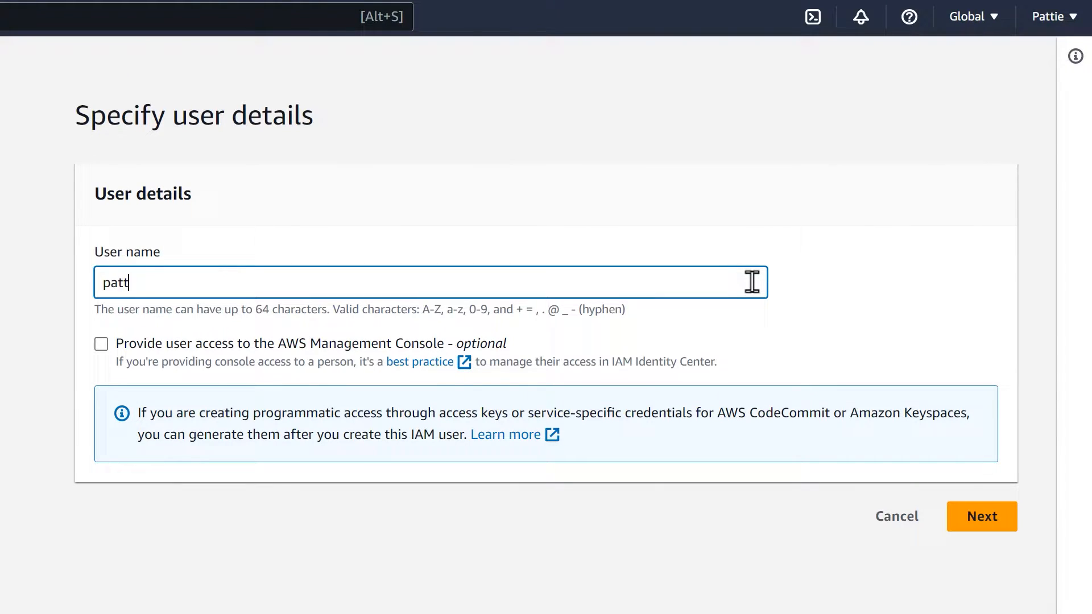
pyautogui.write('iepidgeon')
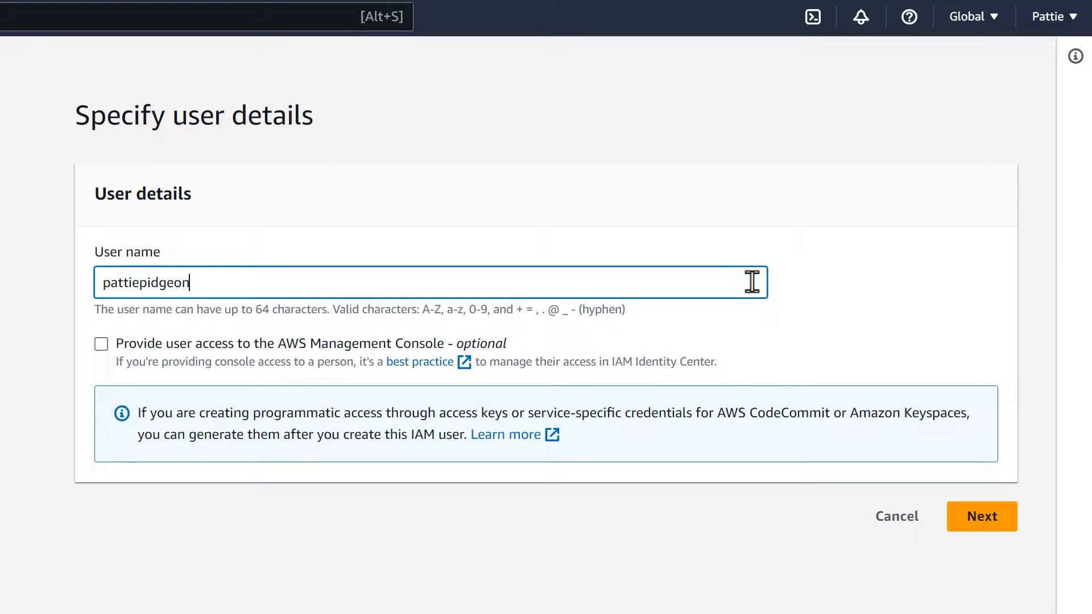
pyautogui.write('_')
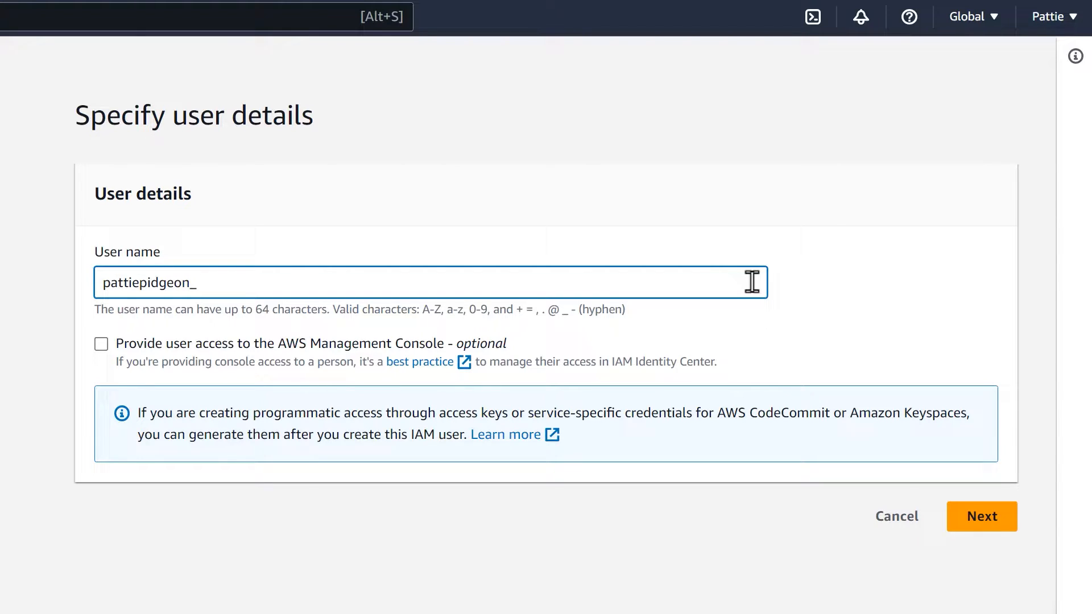
pyautogui.write('wpmai')
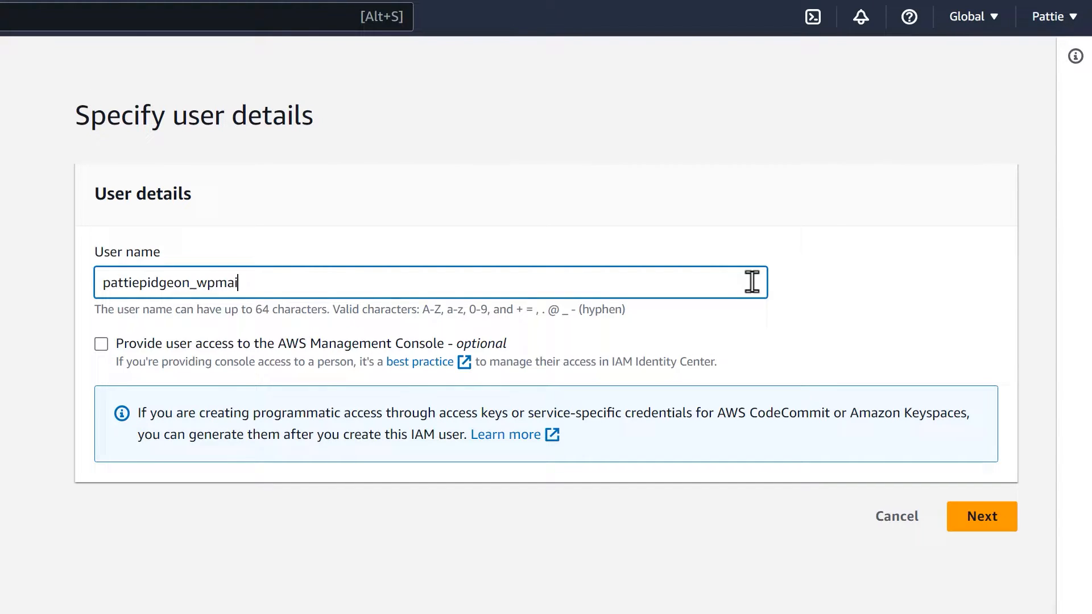
pyautogui.write('lsmtp')
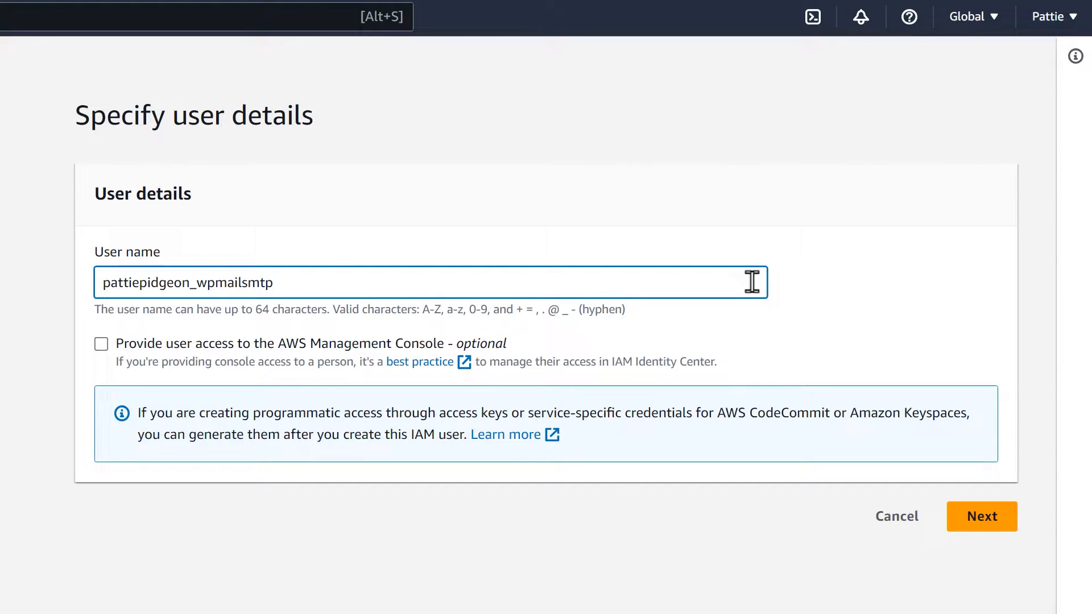
pyautogui.click(980, 516)
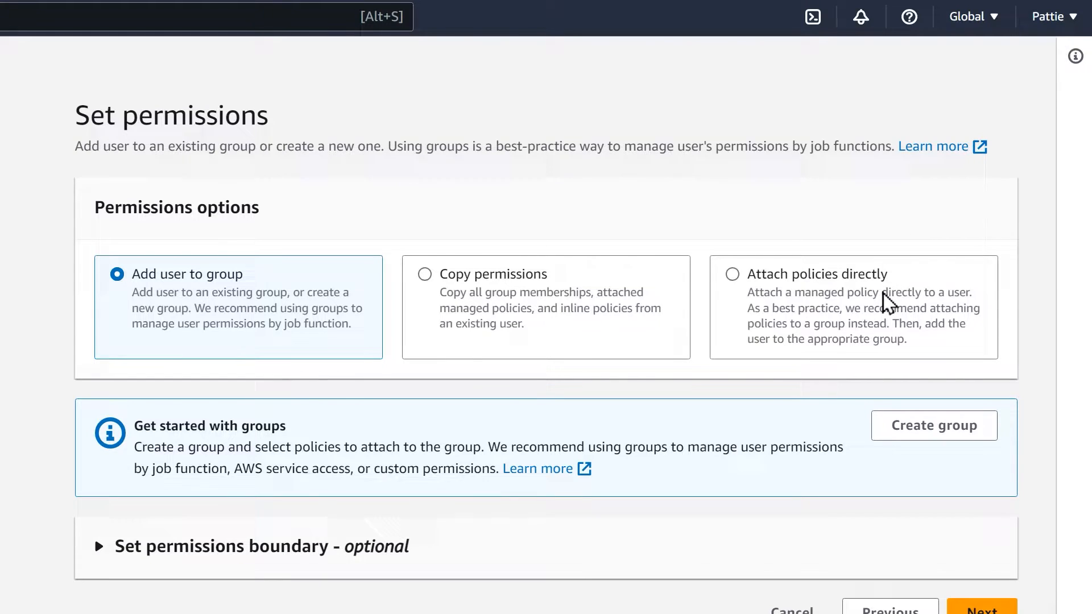
# Step: Attach the AmazonSESFullAccess policy directly to the user and proceed to create it
pyautogui.click(732, 274)
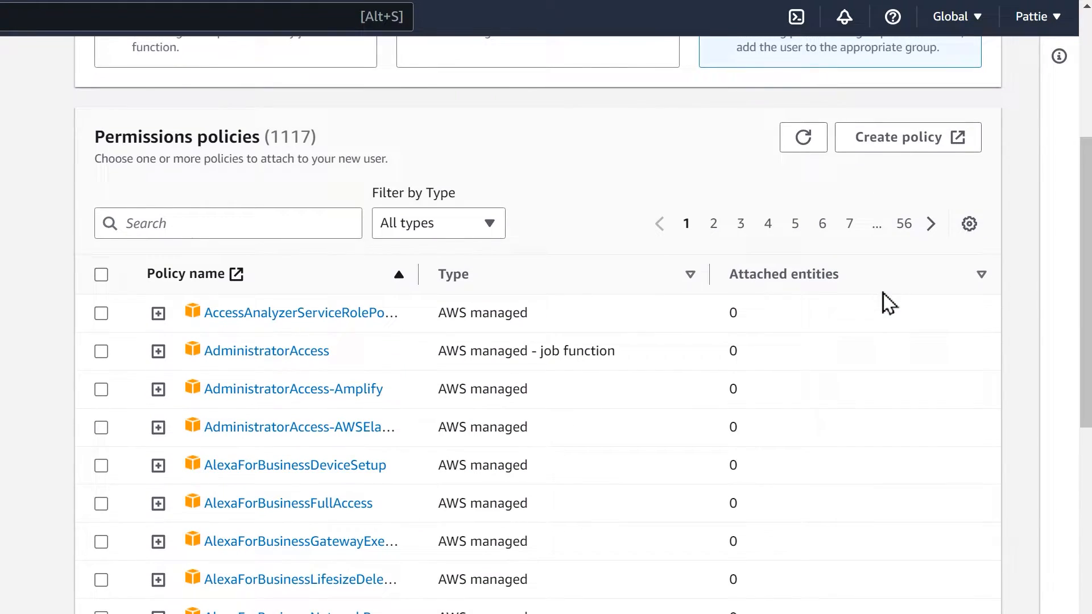
pyautogui.write('AmazonSESFullAccess')
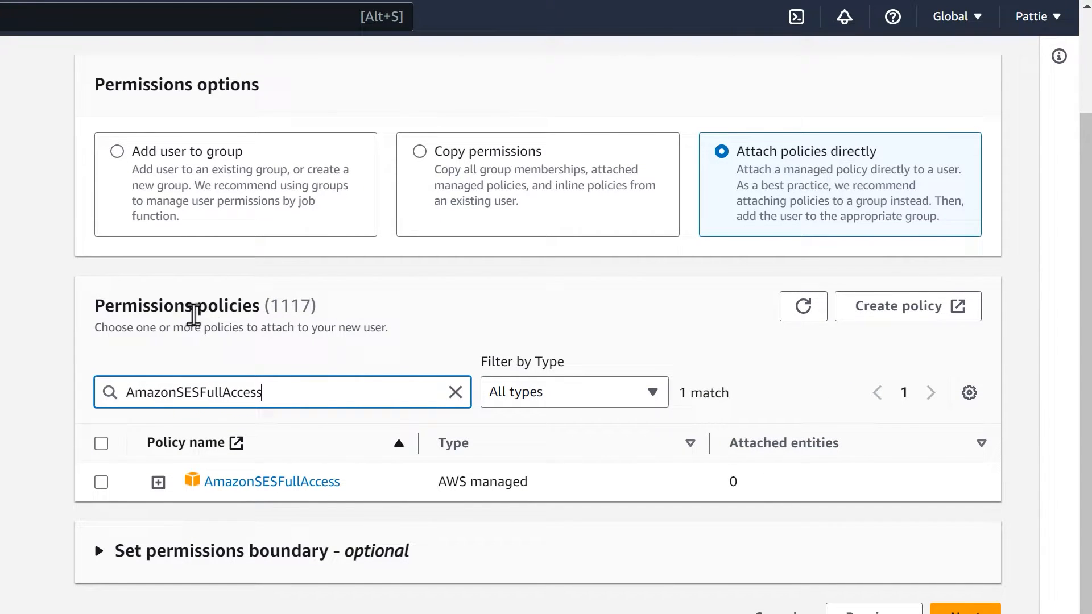
pyautogui.click(101, 482)
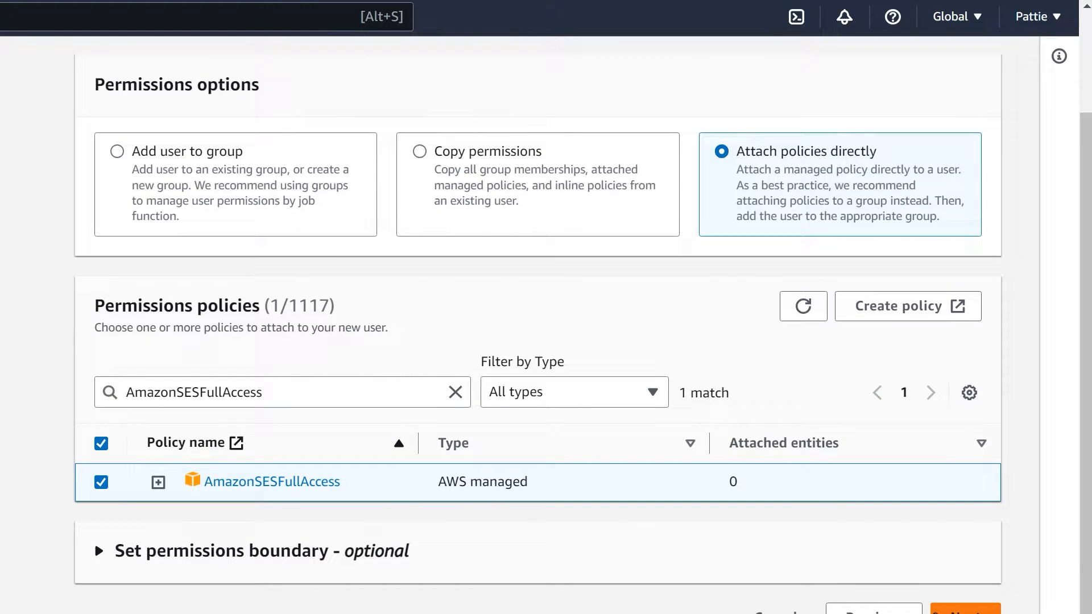
pyautogui.click(965, 612)
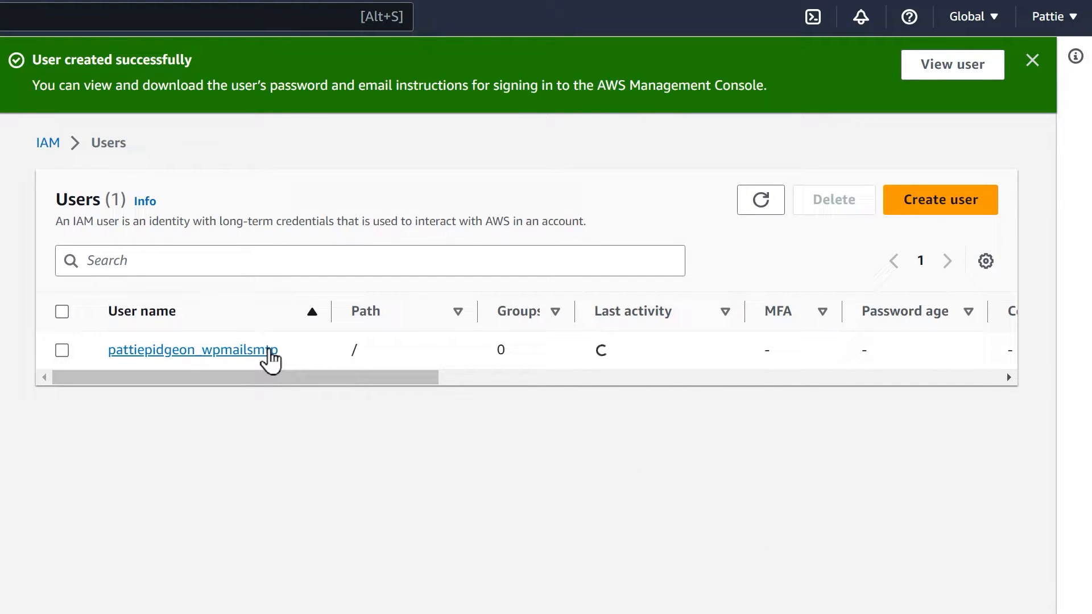
# Step: Start creating an access key from the new user's Security credentials
pyautogui.click(193, 349)
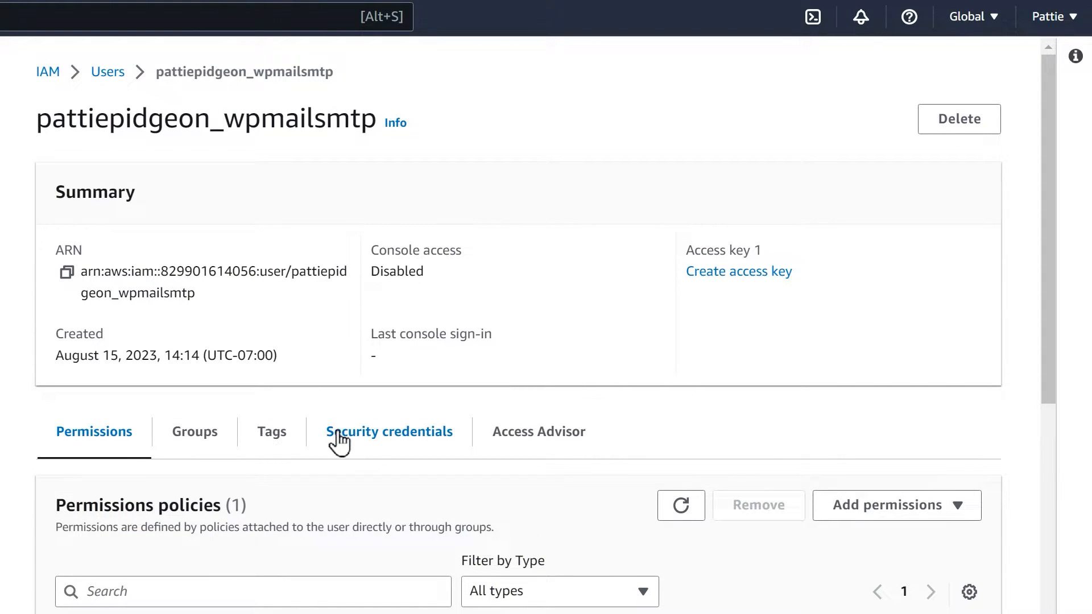
pyautogui.click(389, 431)
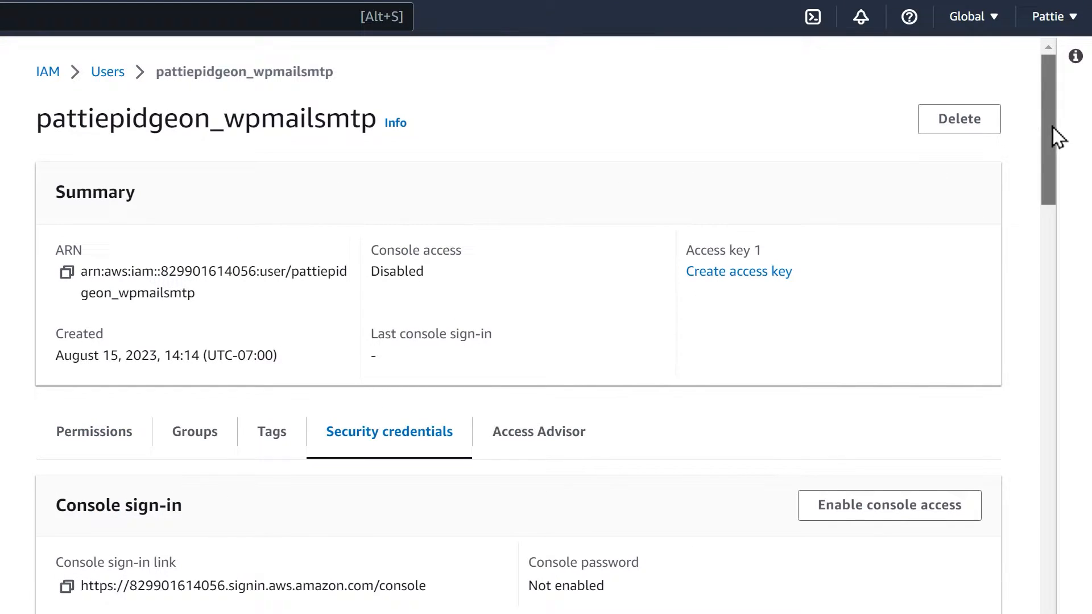
pyautogui.scroll(-3)
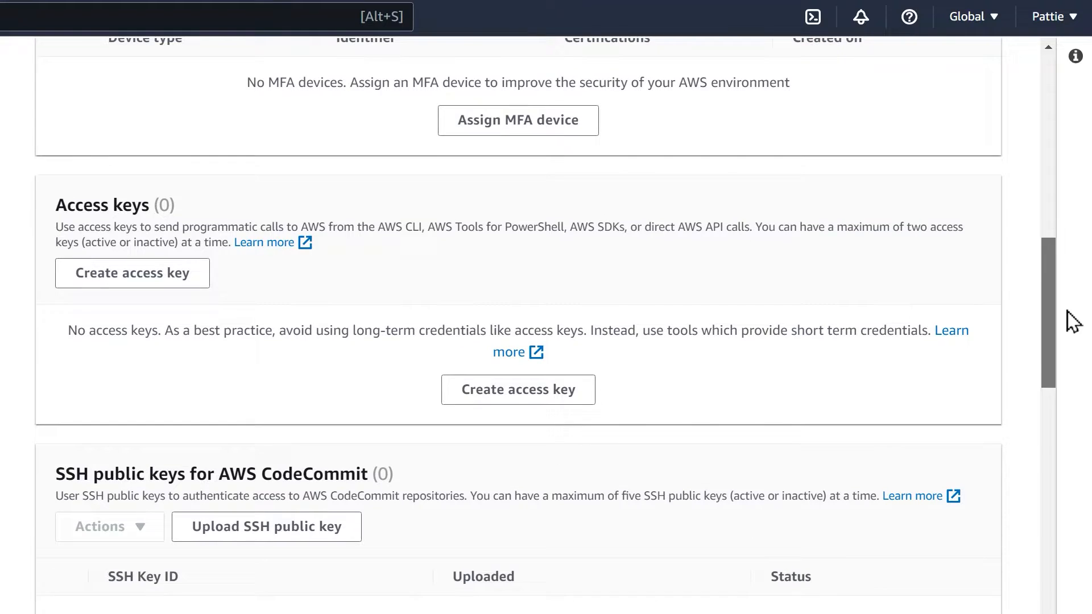
pyautogui.click(517, 389)
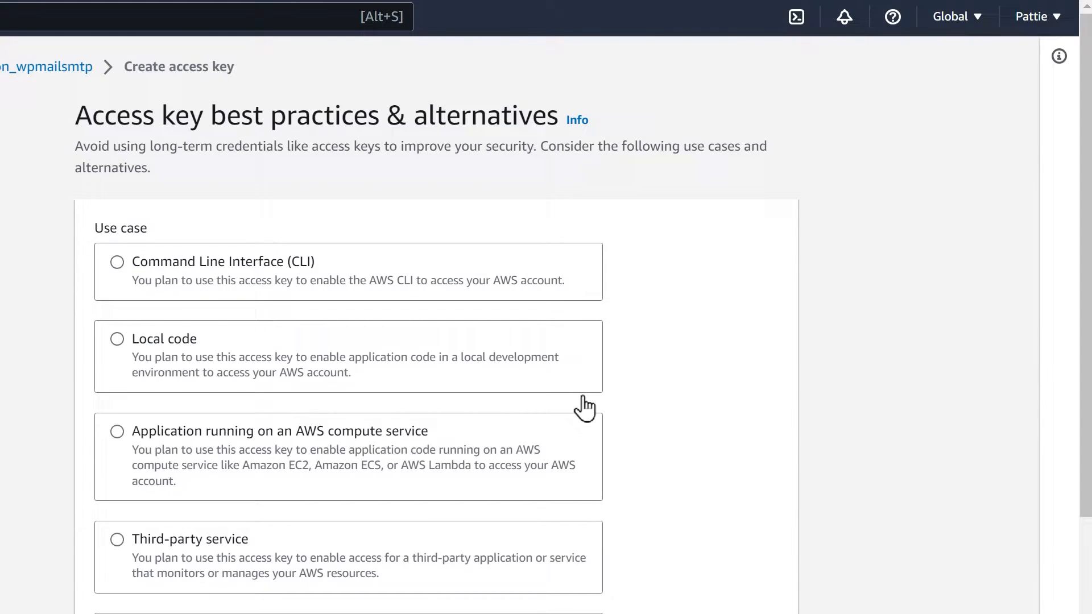
# Step: Choose 'Other' as the access key use case and generate the access key
pyautogui.scroll(-3)
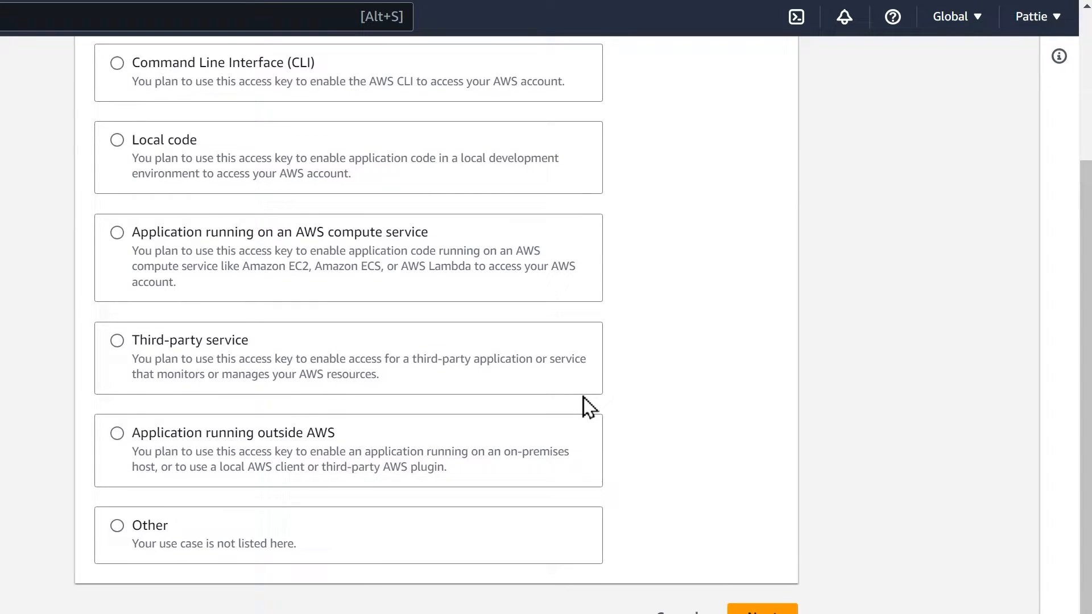
pyautogui.click(116, 524)
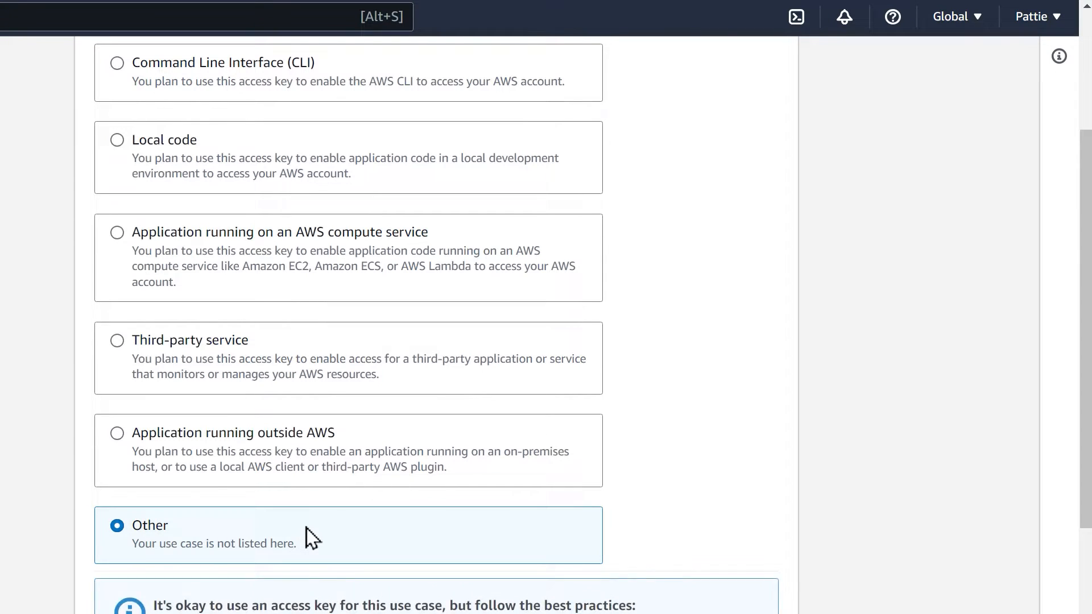
pyautogui.scroll(-3)
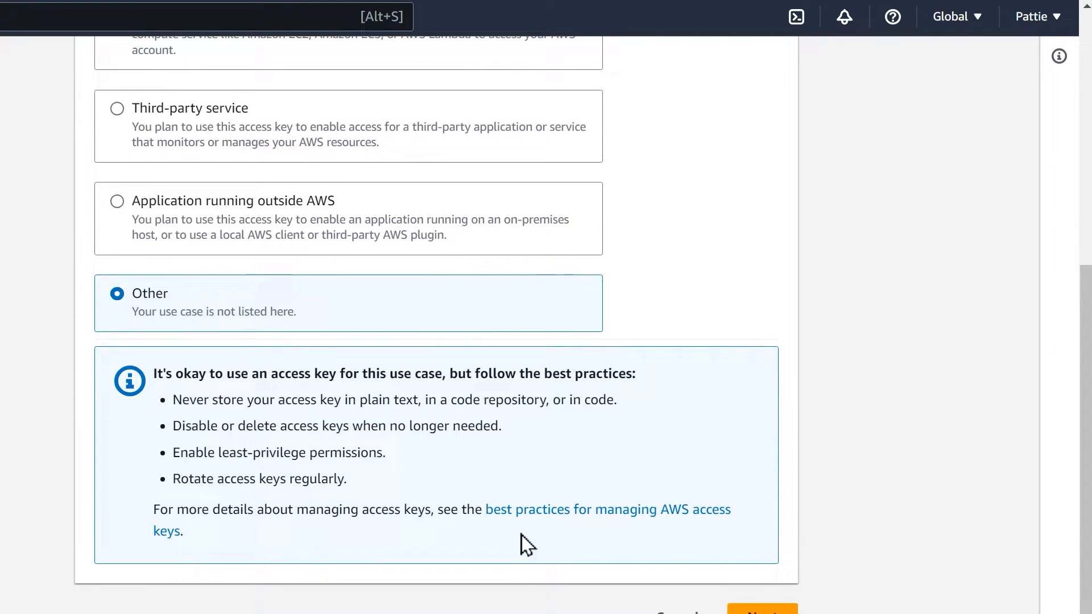
pyautogui.click(762, 612)
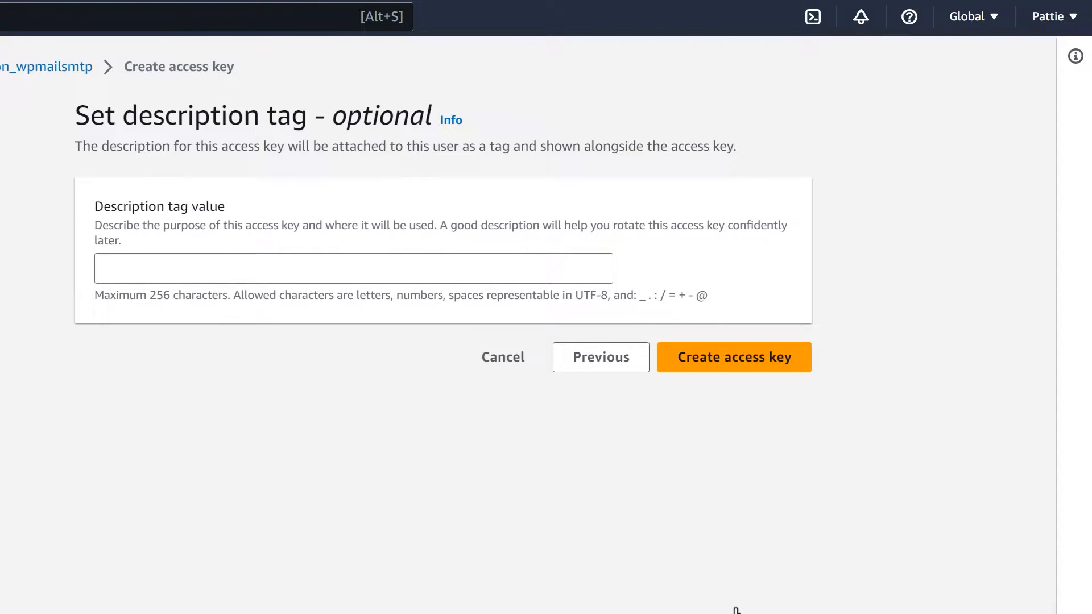
pyautogui.moveTo(733, 357)
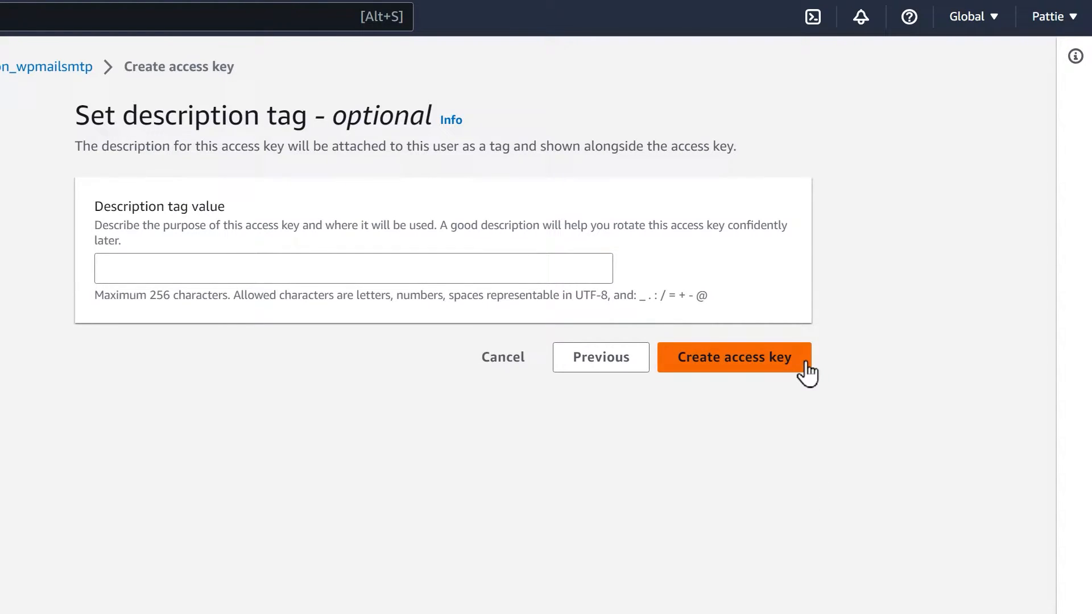
pyautogui.click(733, 356)
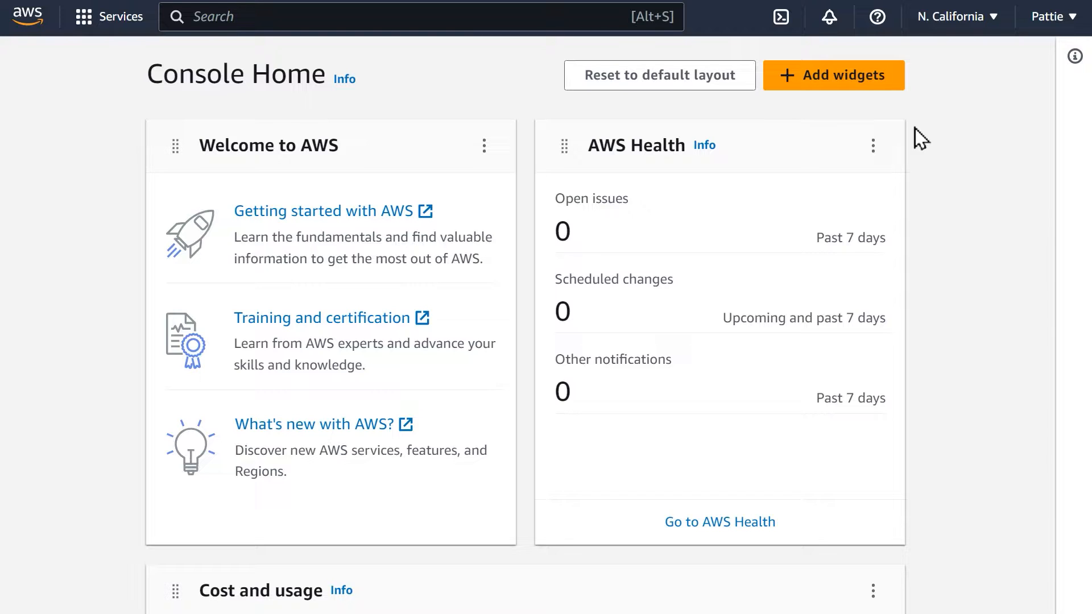
# Step: Go to Service Quotas and list the AWS services with quotas
pyautogui.click(1047, 16)
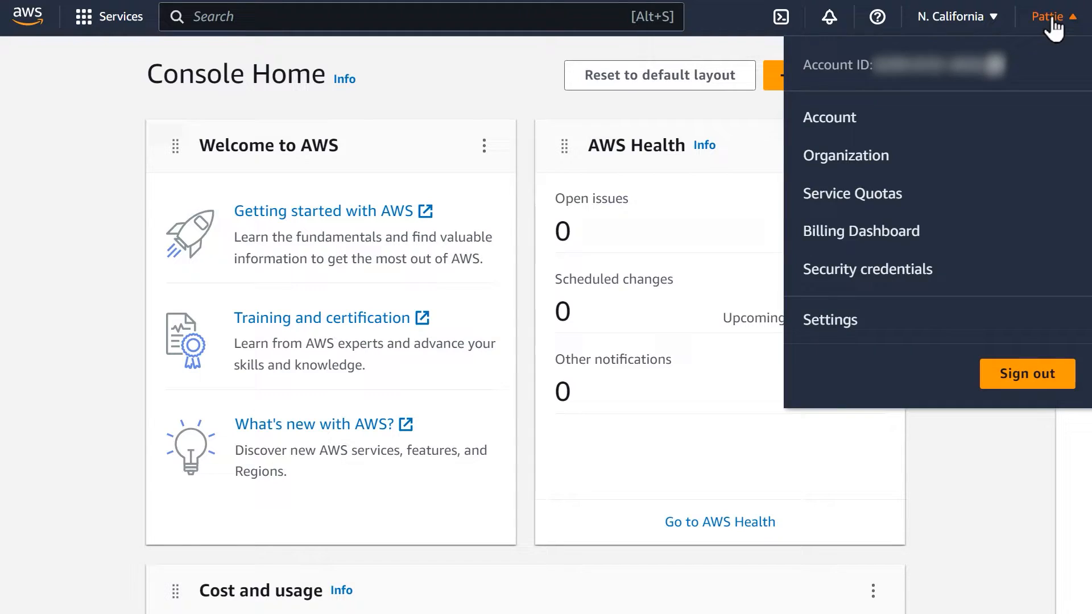
pyautogui.moveTo(852, 193)
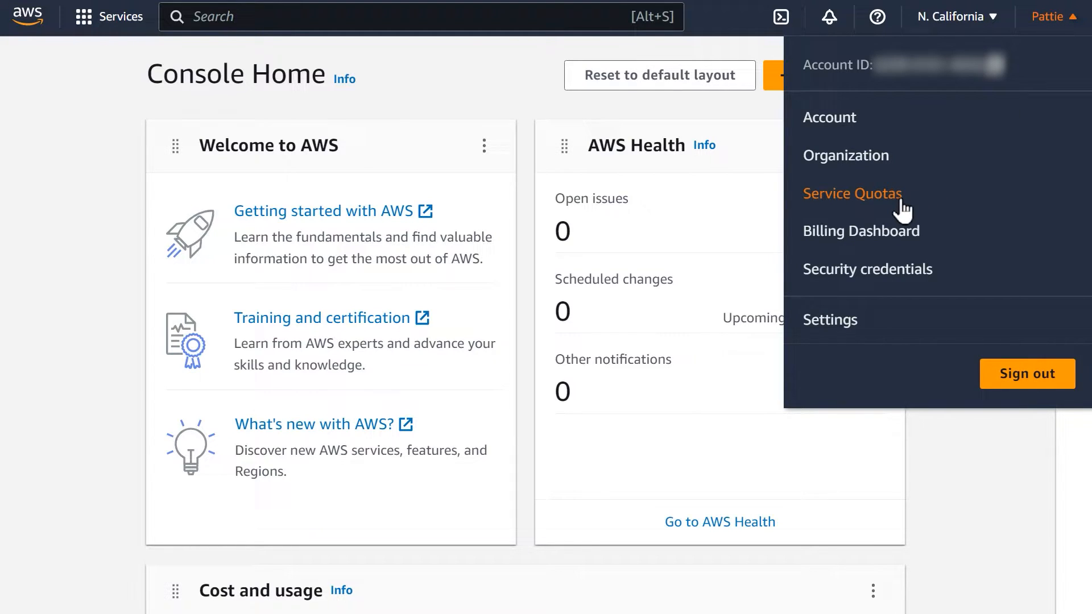
pyautogui.click(852, 194)
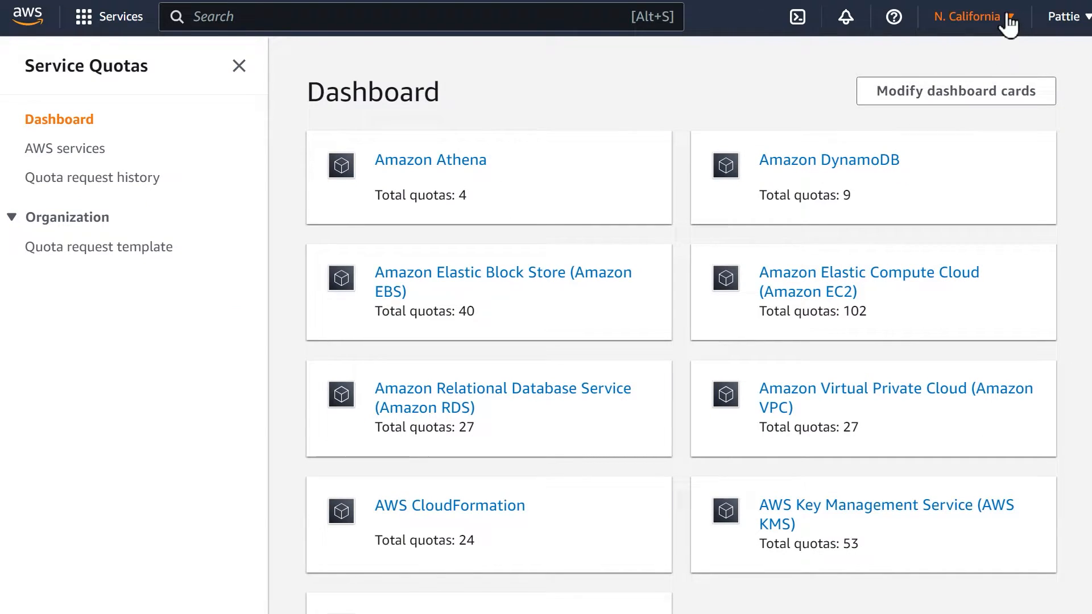
pyautogui.click(974, 16)
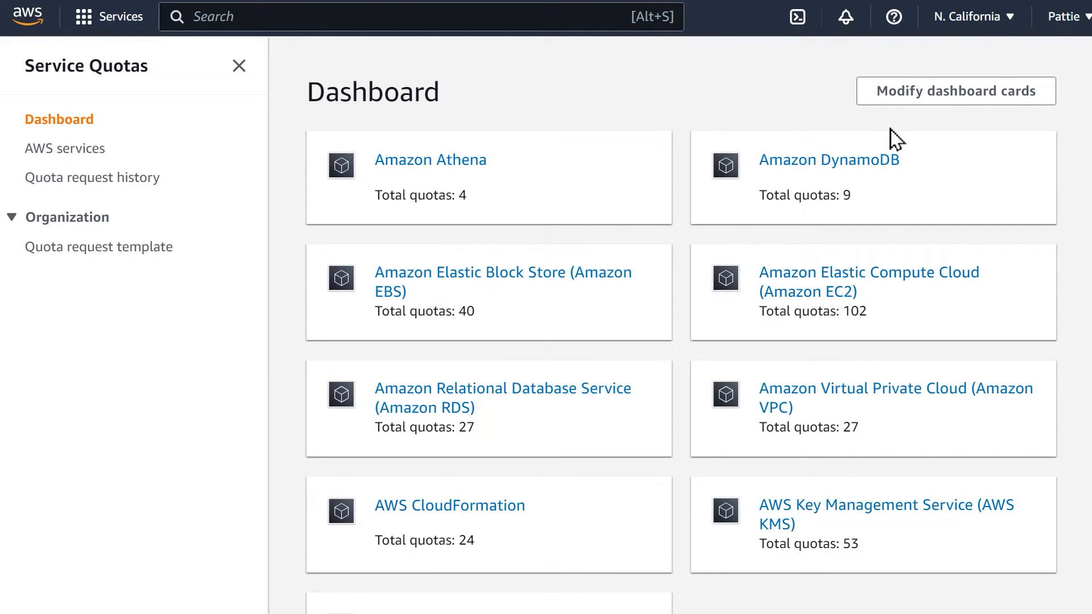
pyautogui.moveTo(902, 128)
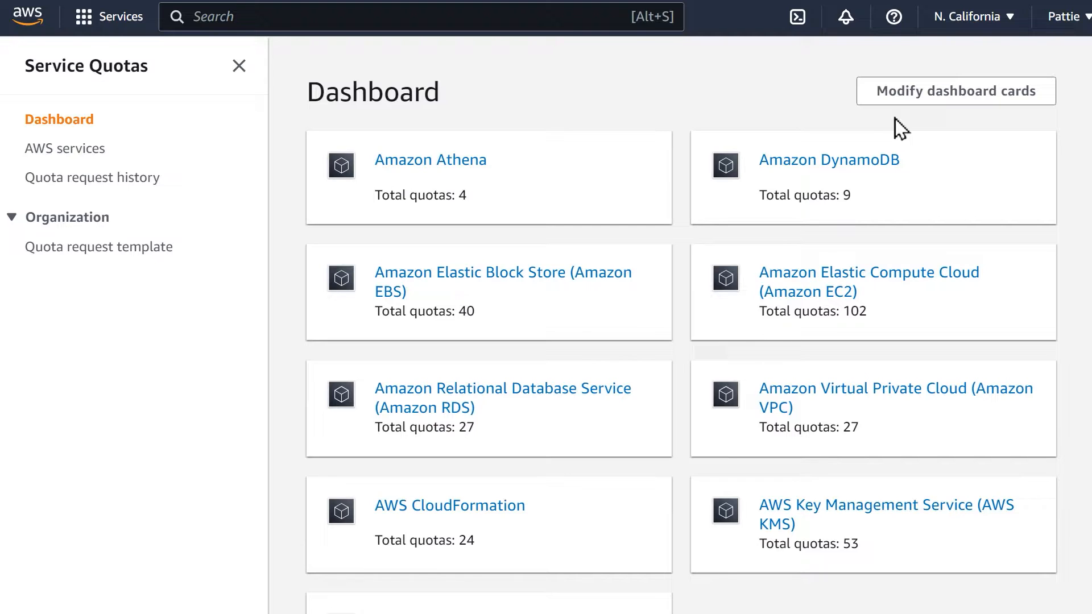
pyautogui.moveTo(65, 147)
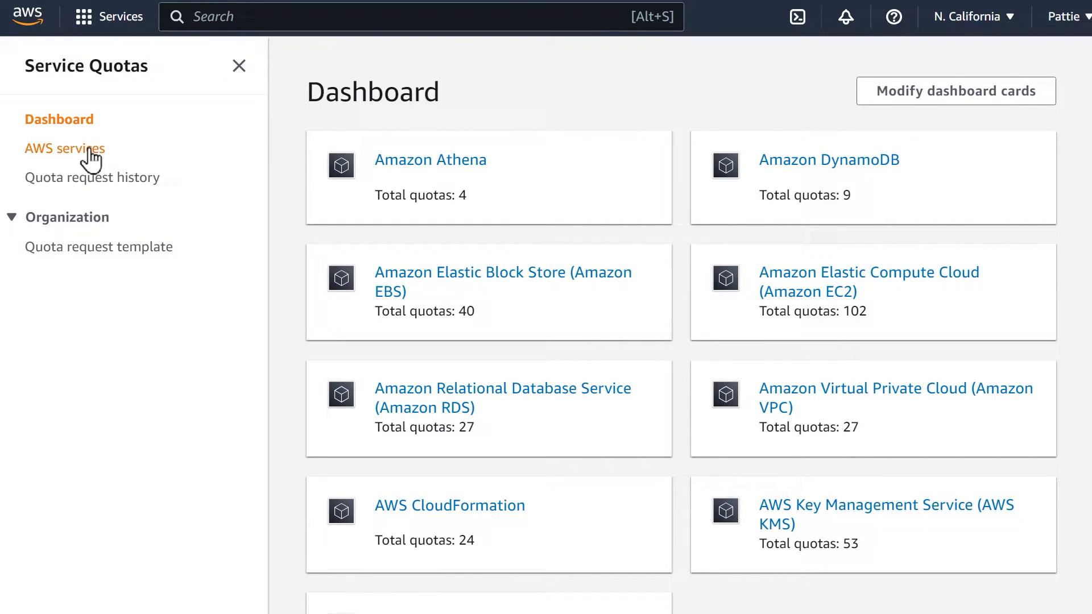
pyautogui.click(65, 148)
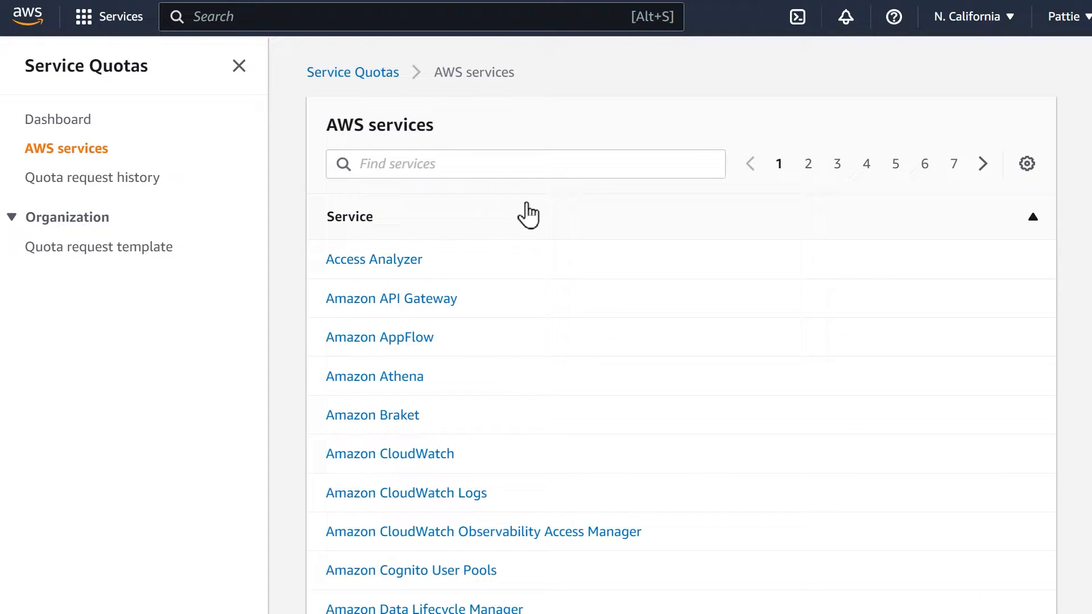
# Step: Search for 'Amazon Simple Email Service' and show the Amazon SES quotas
pyautogui.click(526, 164)
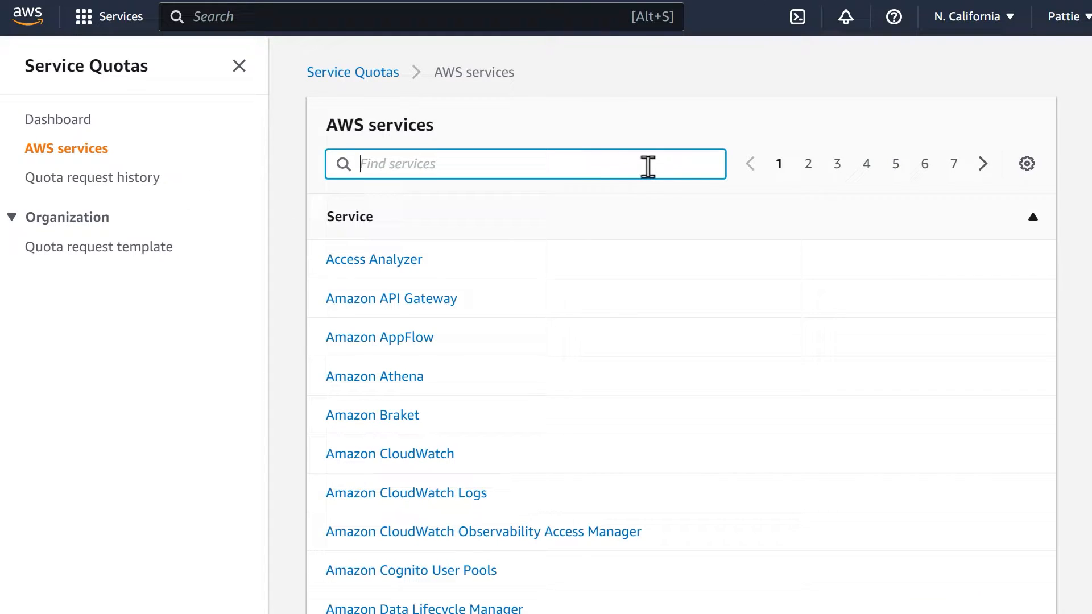
pyautogui.write('Amazon Simple Email Se')
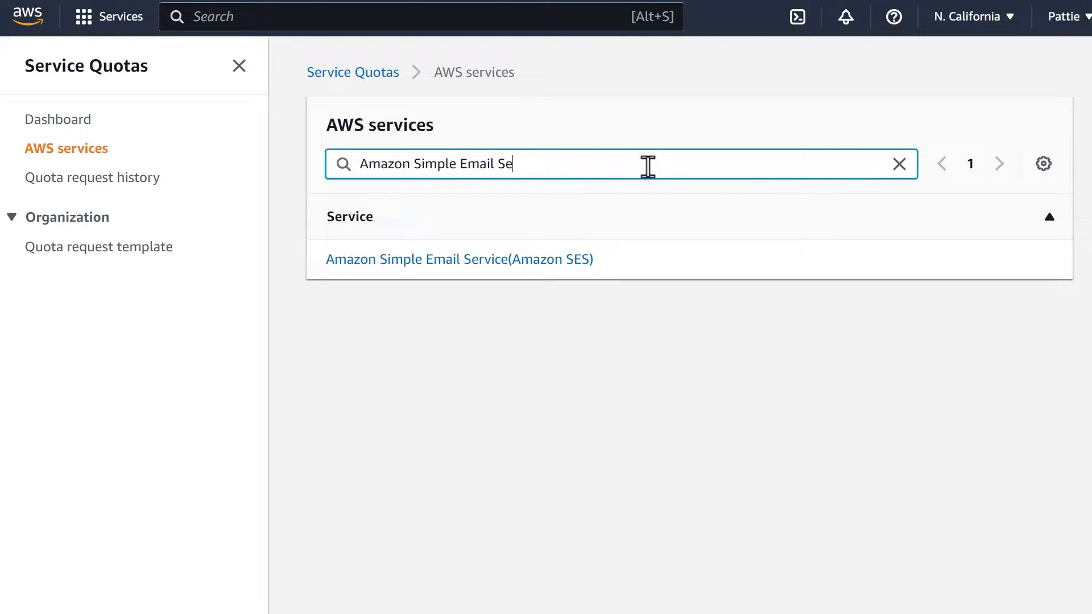
pyautogui.write('rvice')
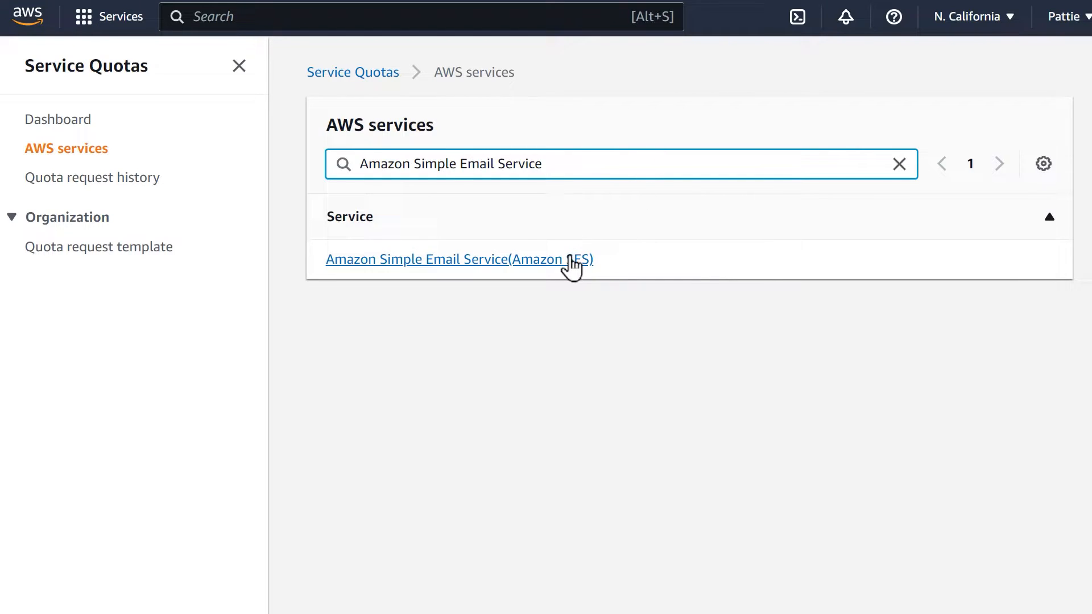
pyautogui.click(458, 258)
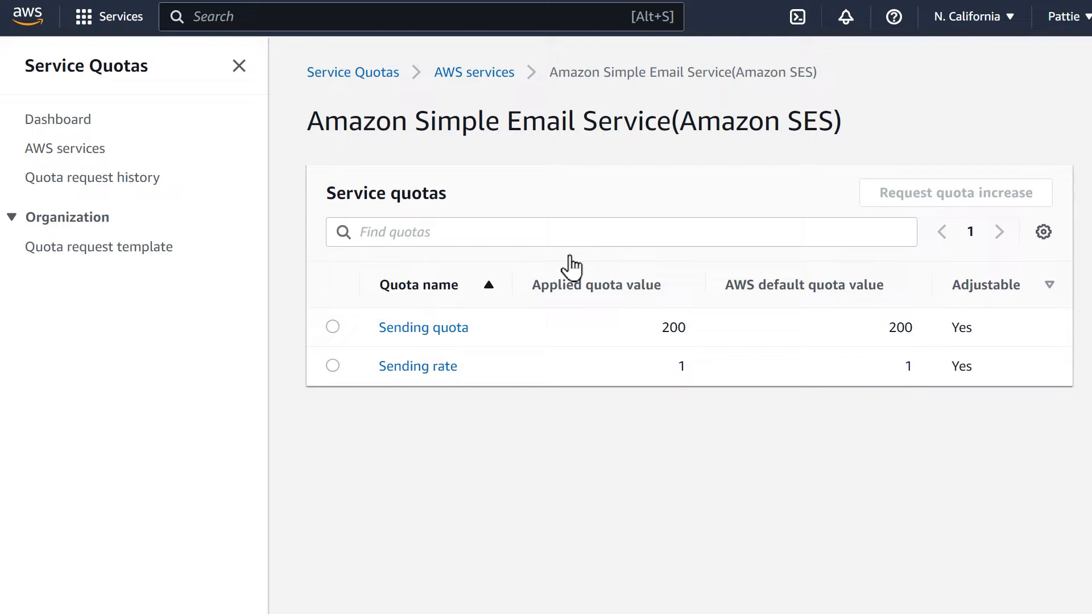
pyautogui.moveTo(423, 328)
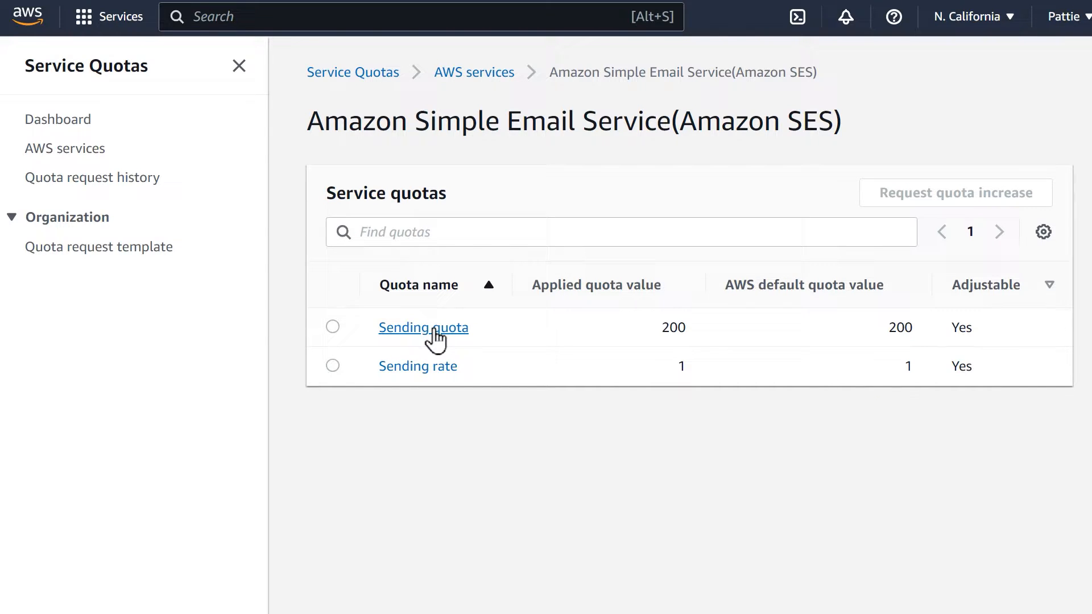
# Step: Request a Sending quota increase to 500 emails per 24 hours
pyautogui.click(423, 328)
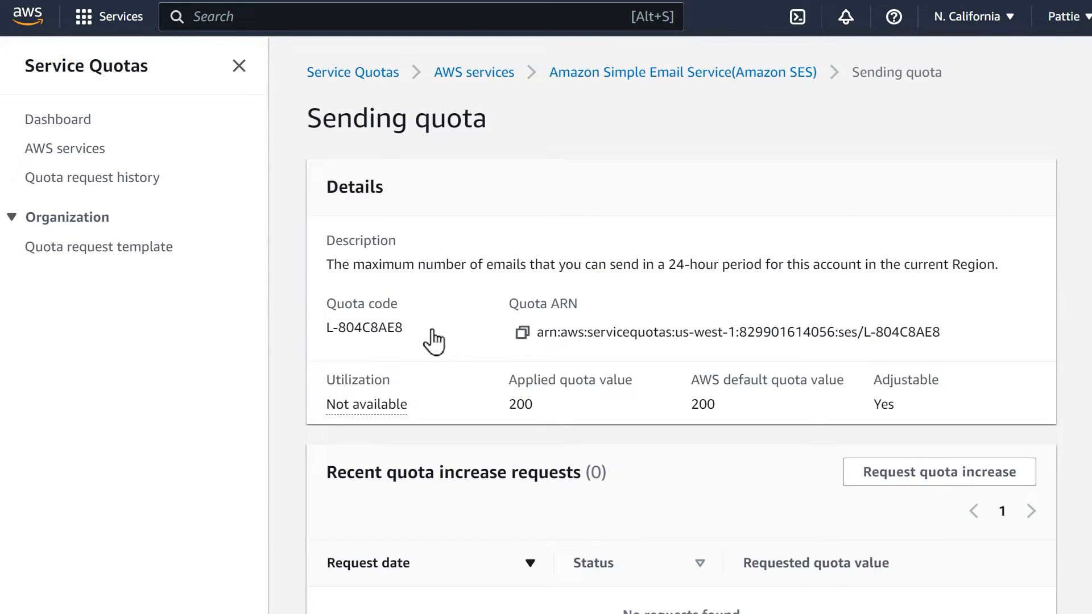
pyautogui.click(938, 470)
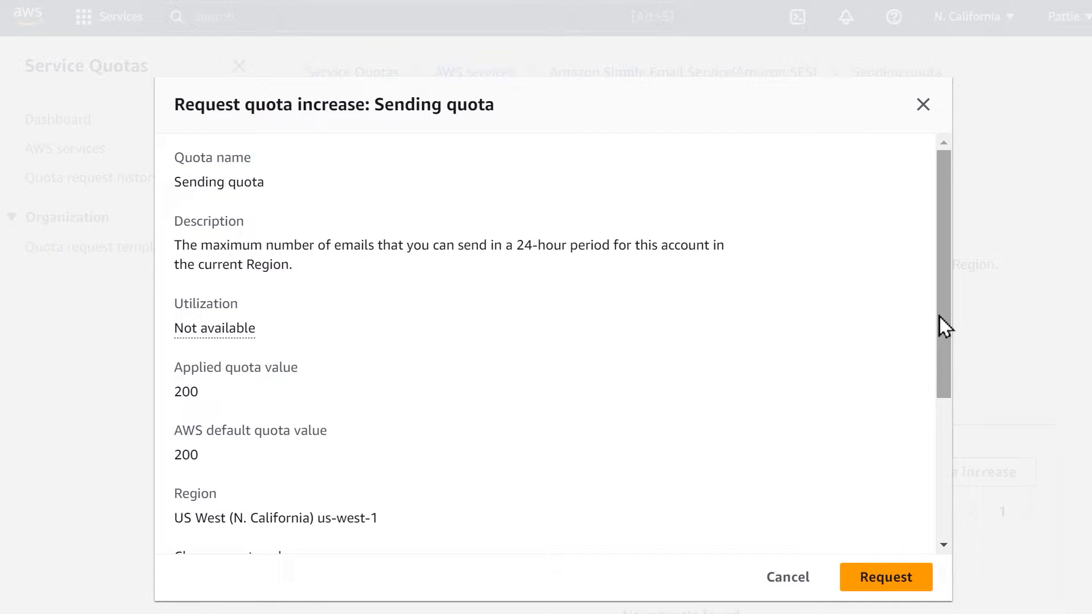
pyautogui.scroll(-3)
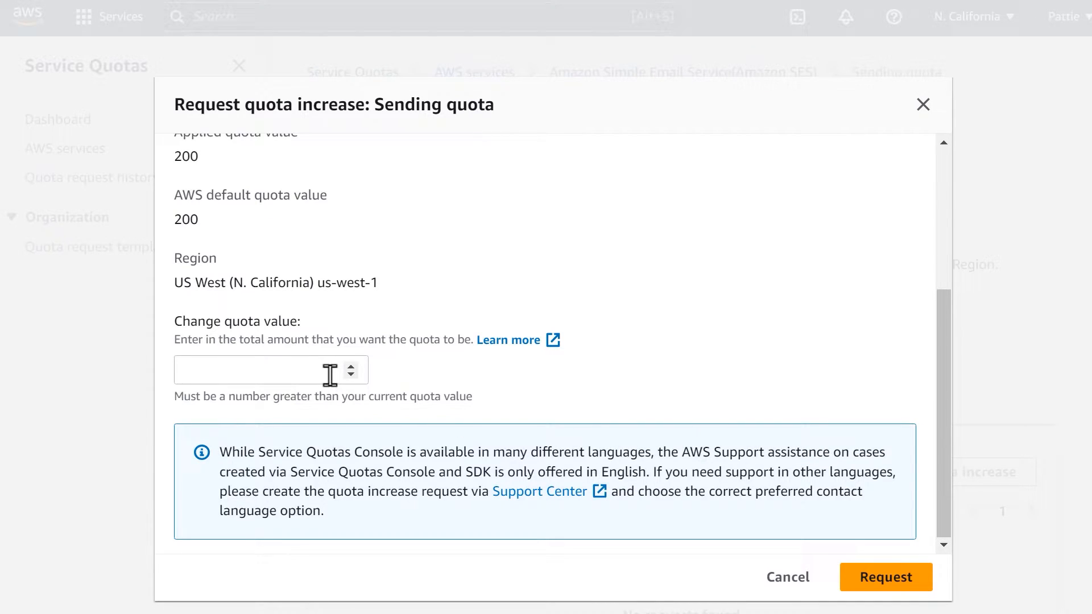
pyautogui.write('500')
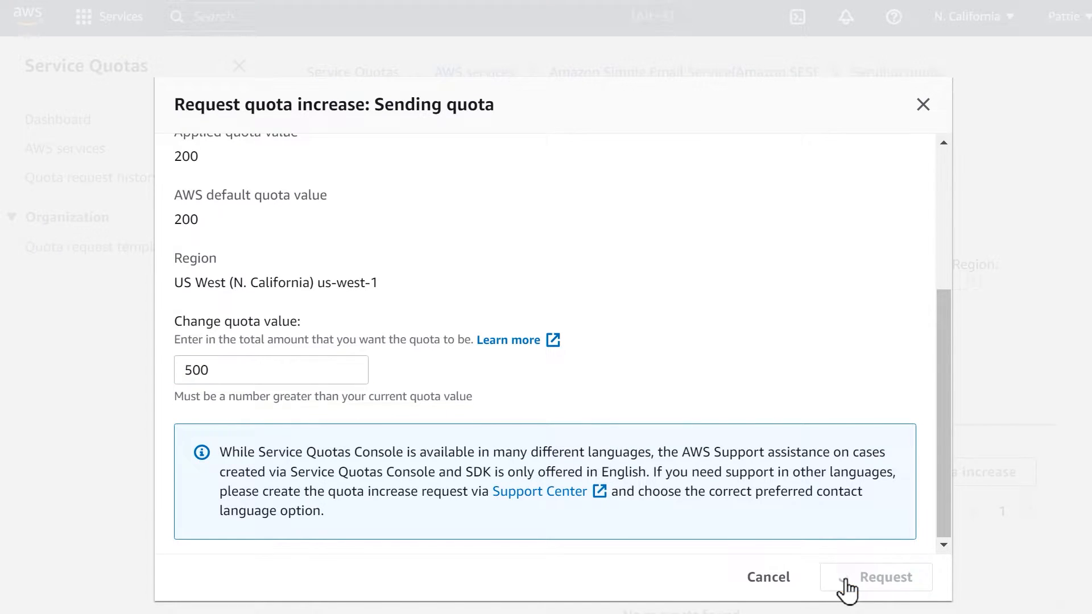
pyautogui.click(875, 576)
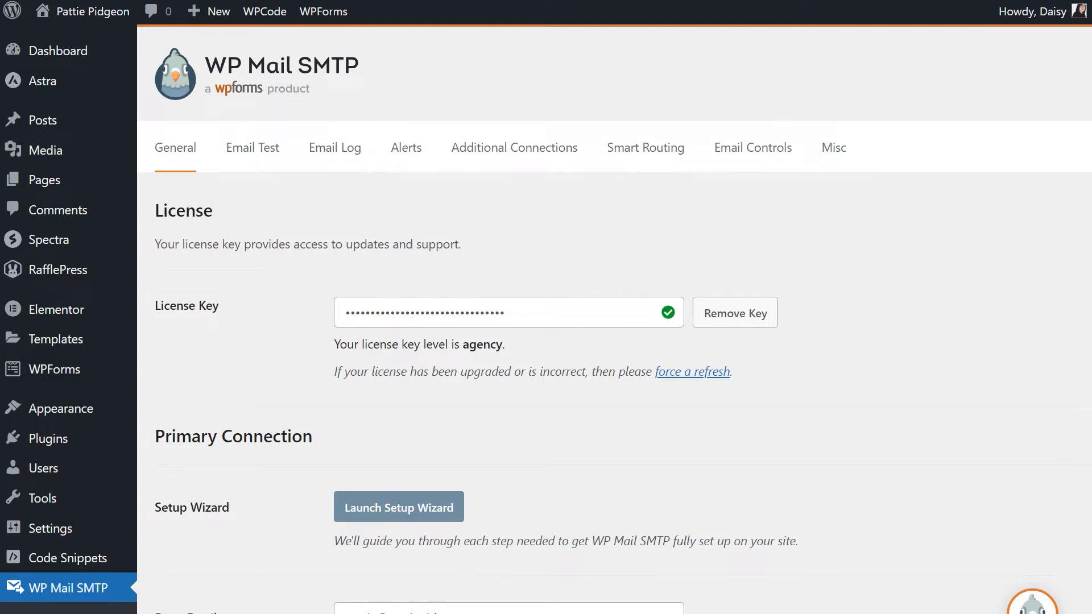
# Step: Enable Force From Email and Force From Name, keeping the existing sender details
pyautogui.scroll(-3)
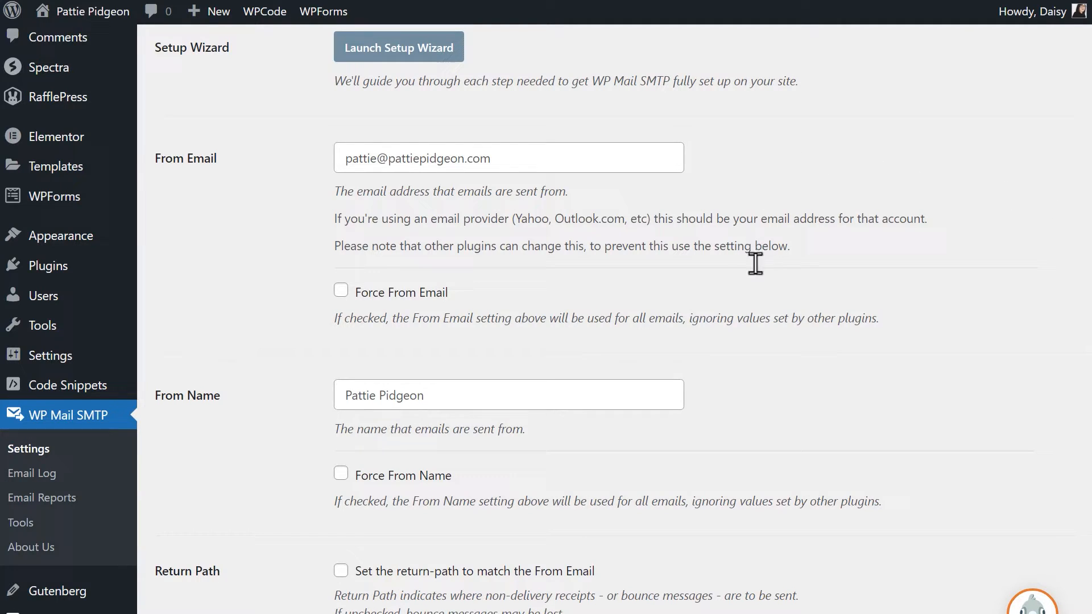
pyautogui.moveTo(719, 400)
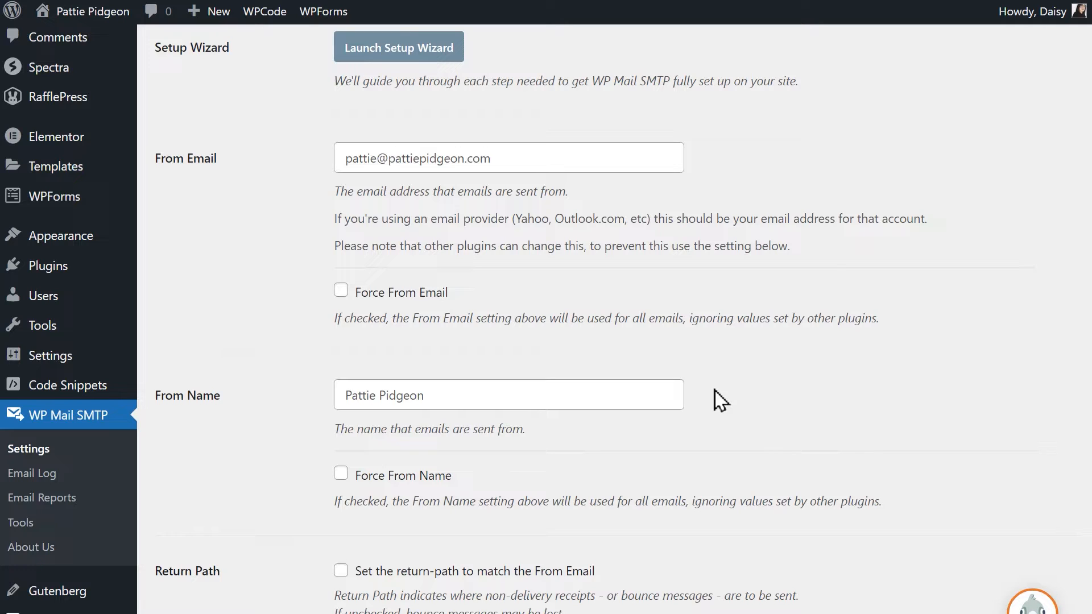
pyautogui.click(508, 157)
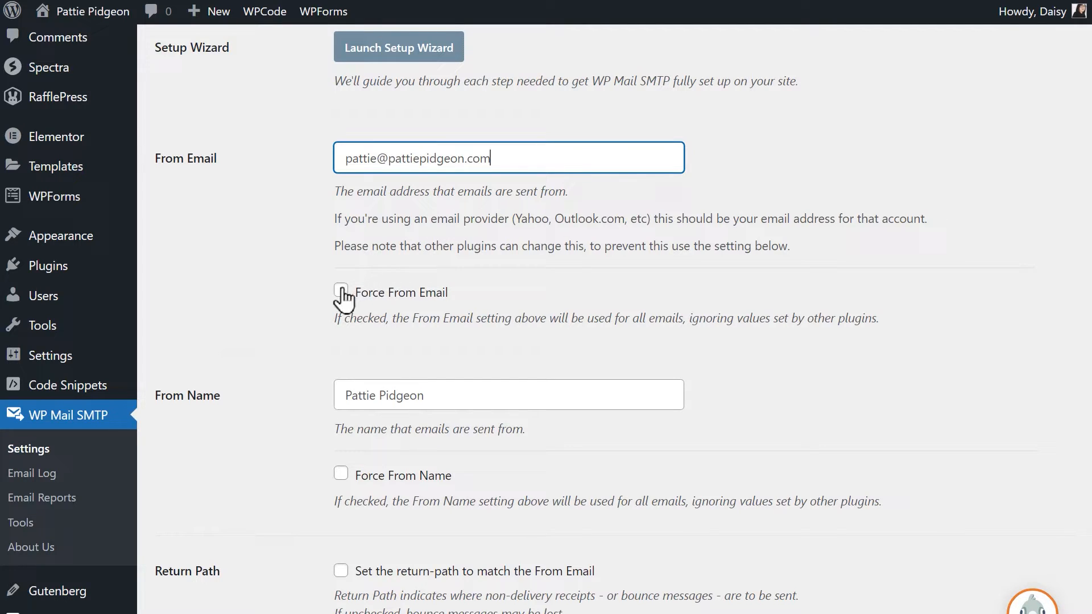
pyautogui.click(340, 291)
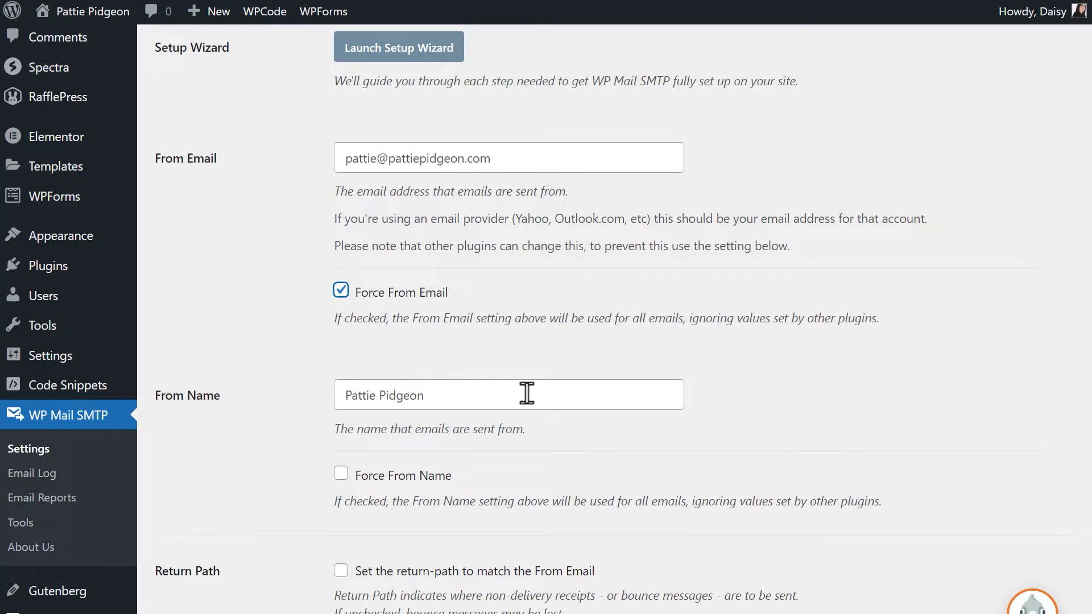
pyautogui.click(508, 394)
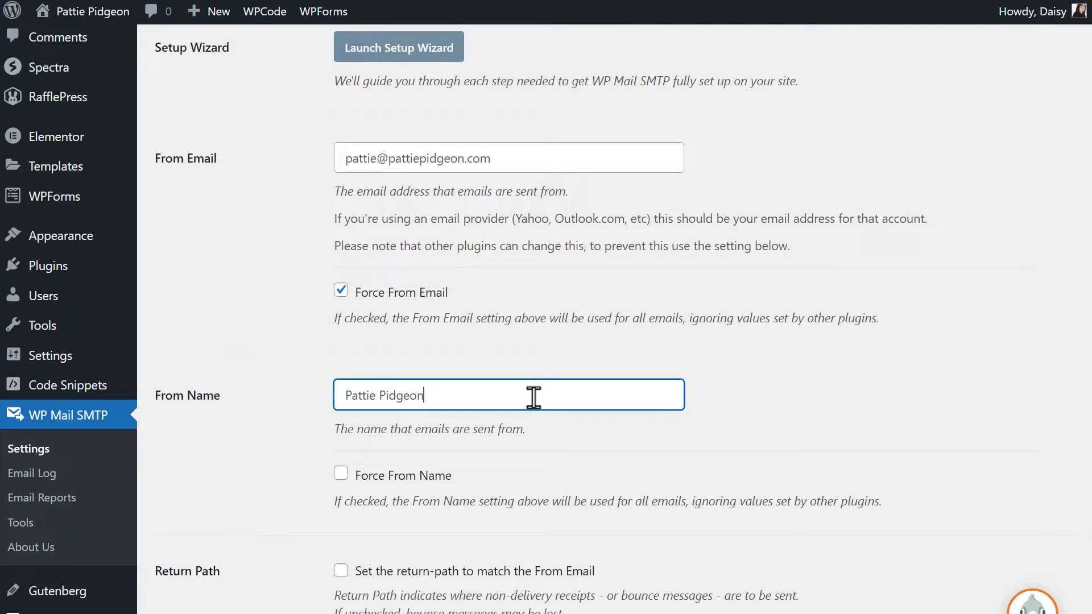
pyautogui.click(340, 475)
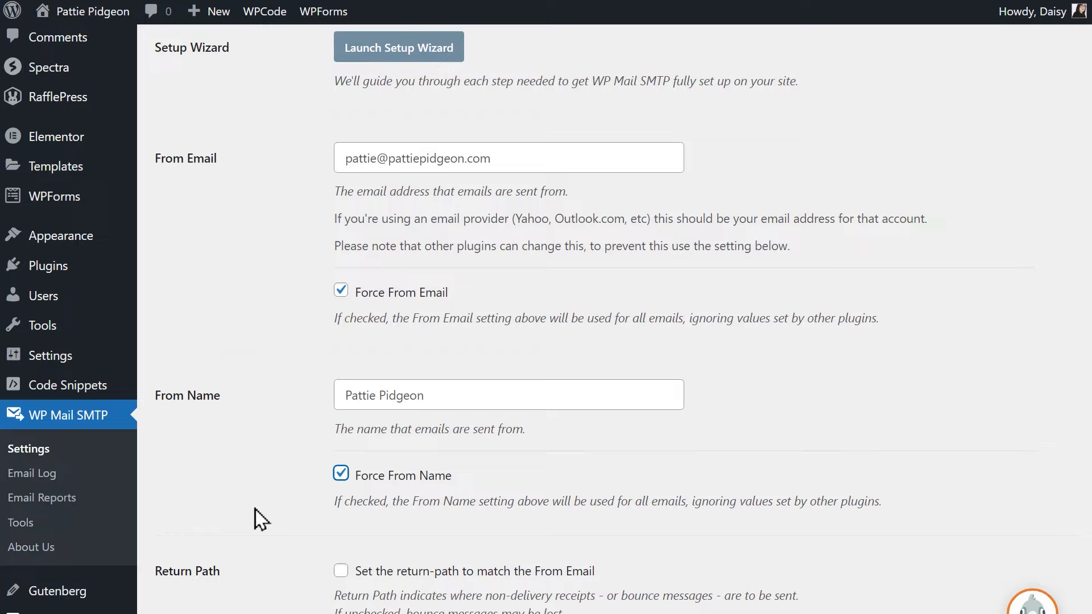
# Step: Save the settings with Amazon SES as the mailer and the access key credentials entered
pyautogui.scroll(-3)
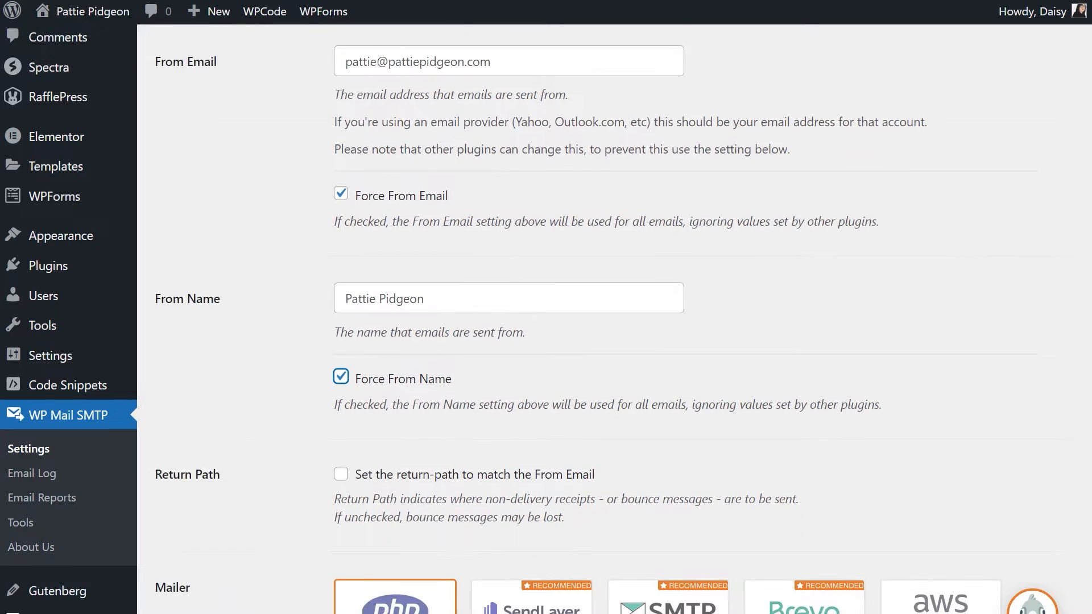
pyautogui.scroll(-3)
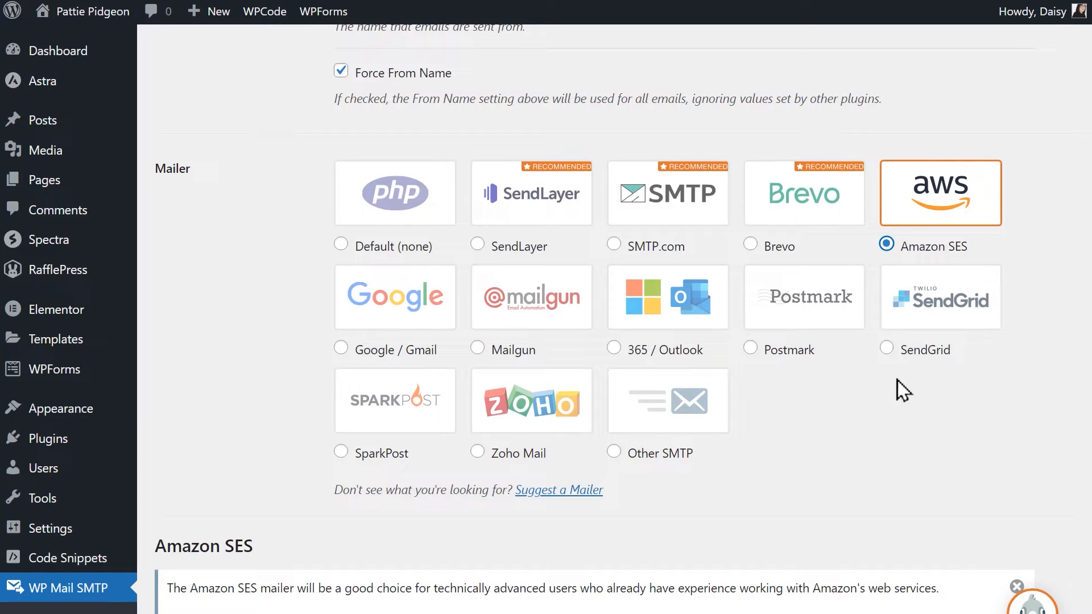
pyautogui.scroll(-3)
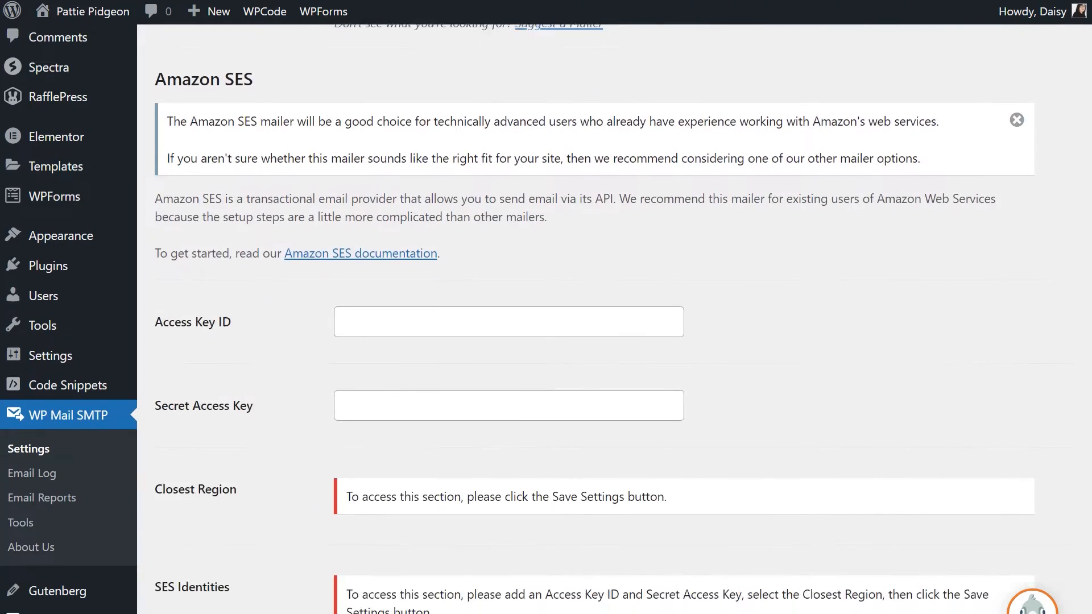
pyautogui.scroll(-3)
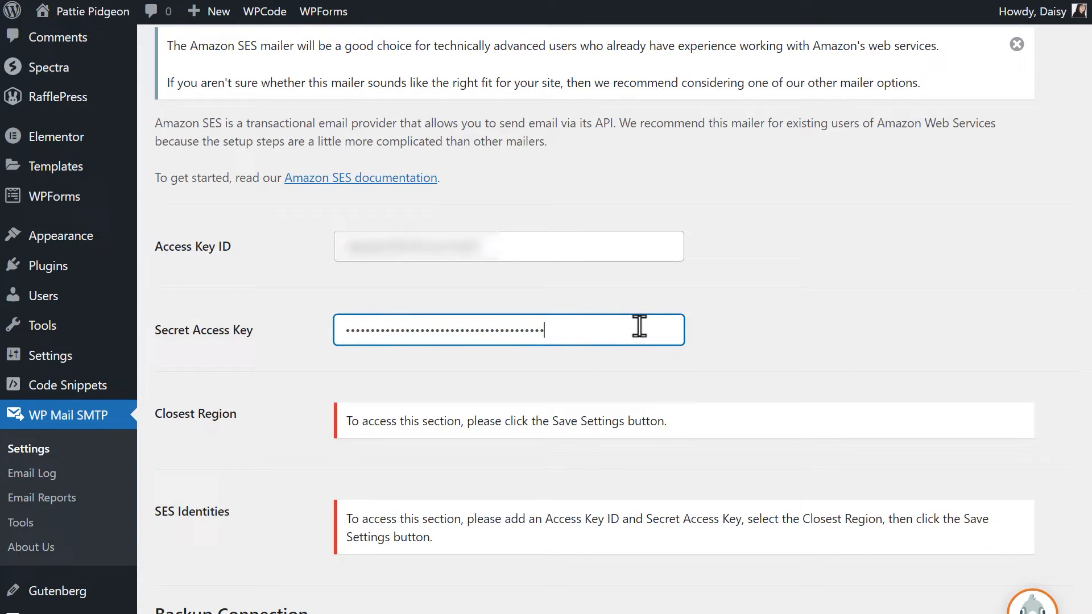
pyautogui.scroll(-3)
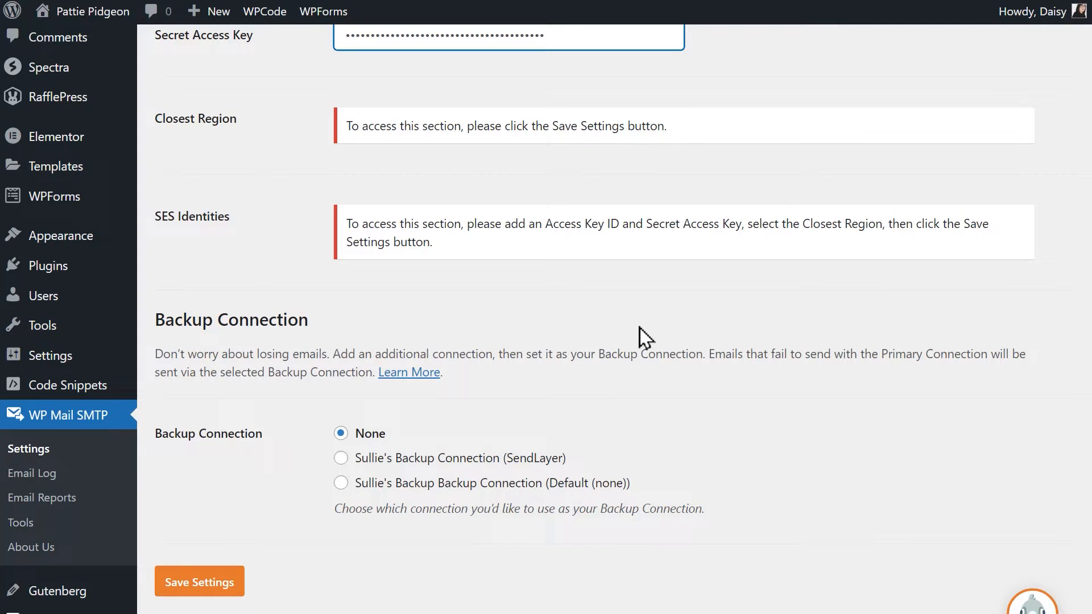
pyautogui.click(198, 581)
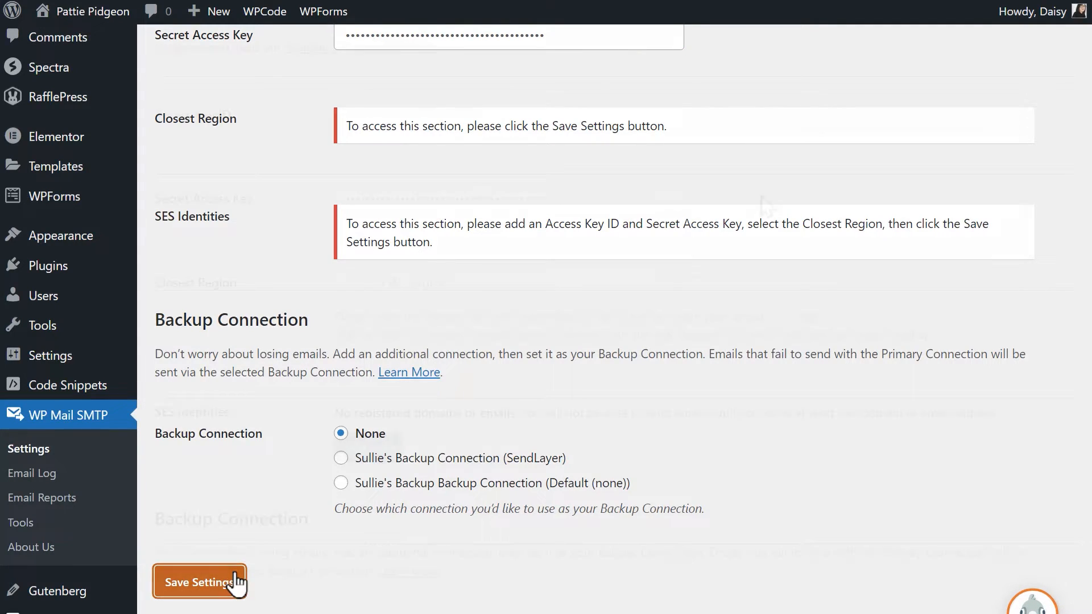
pyautogui.click(200, 582)
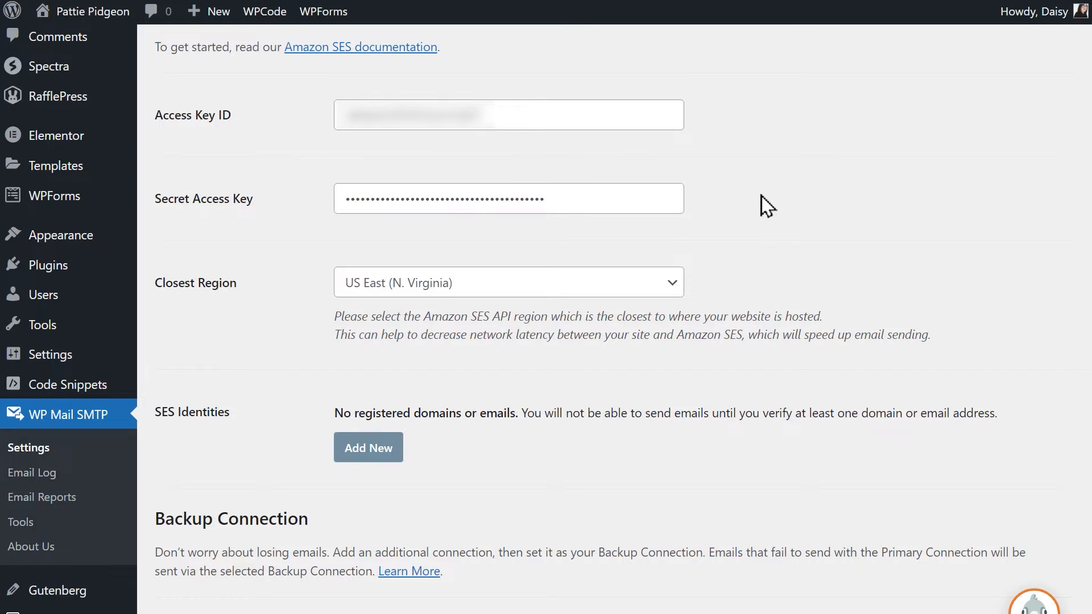
# Step: Set the closest region to US West (N. California) and start adding an SES identity
pyautogui.click(508, 282)
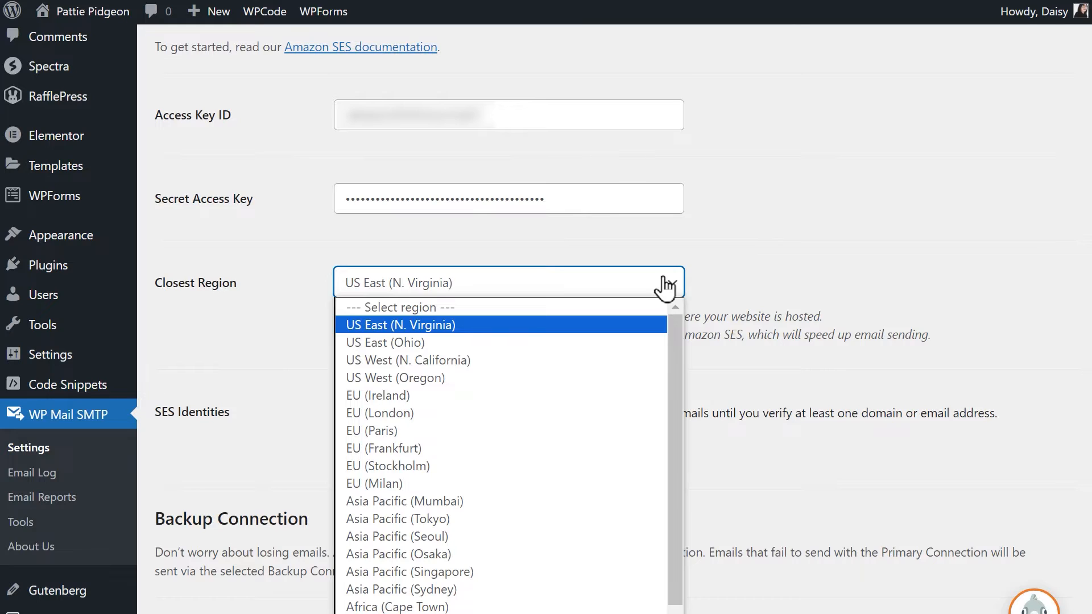
pyautogui.click(408, 360)
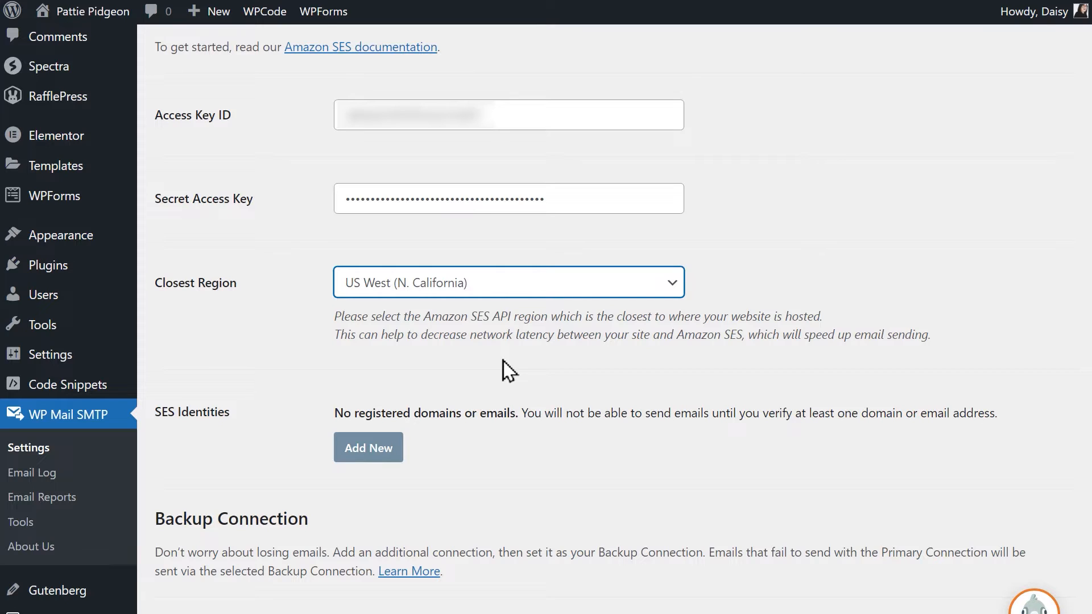
pyautogui.click(367, 447)
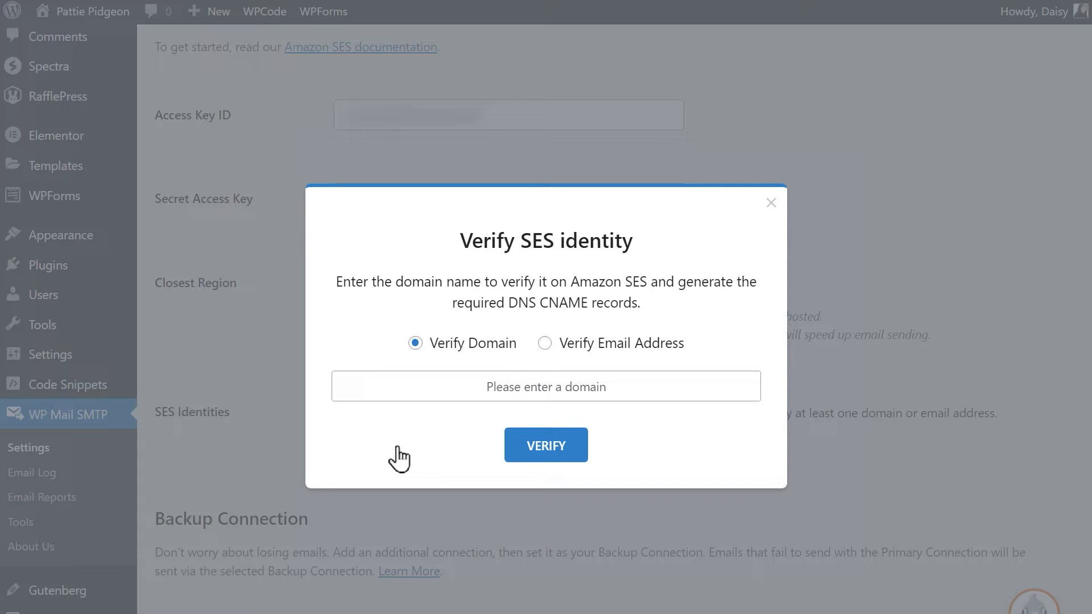
# Step: Submit pattiepidgeon.com for SES domain verification
pyautogui.write('pattiepidgeon.com')
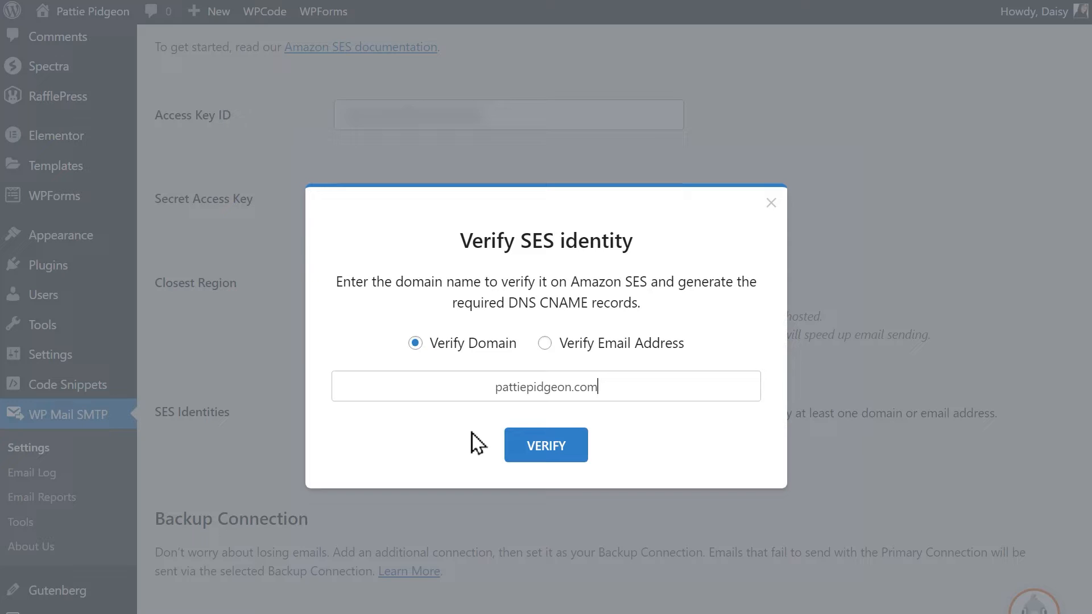
pyautogui.click(546, 444)
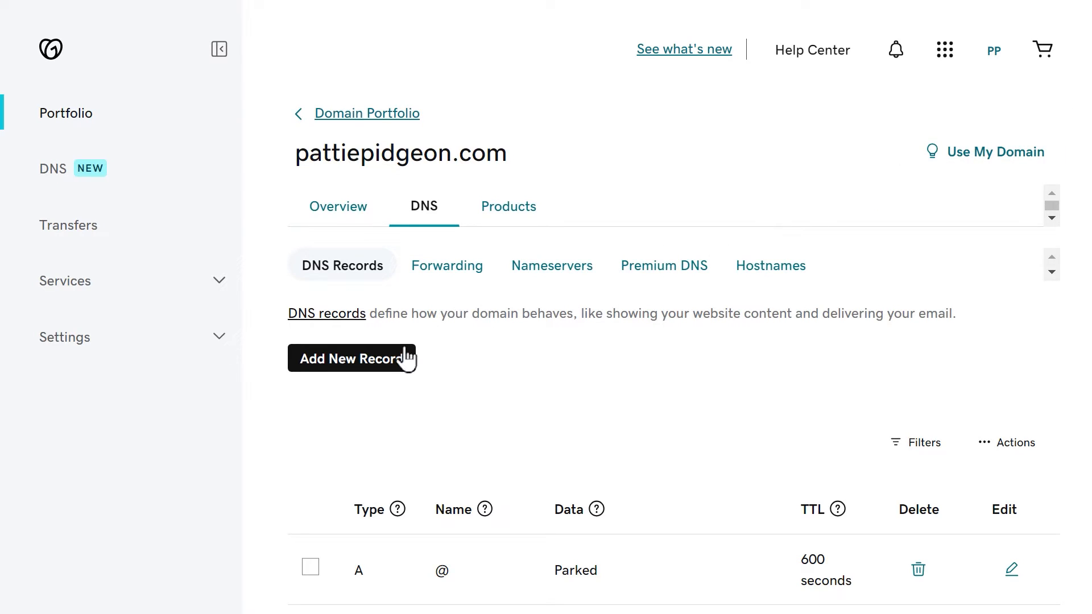
# Step: Add a CNAME record named 'sdu._domainkey.pattiepidgeon.com' with the copied SES value
pyautogui.click(352, 358)
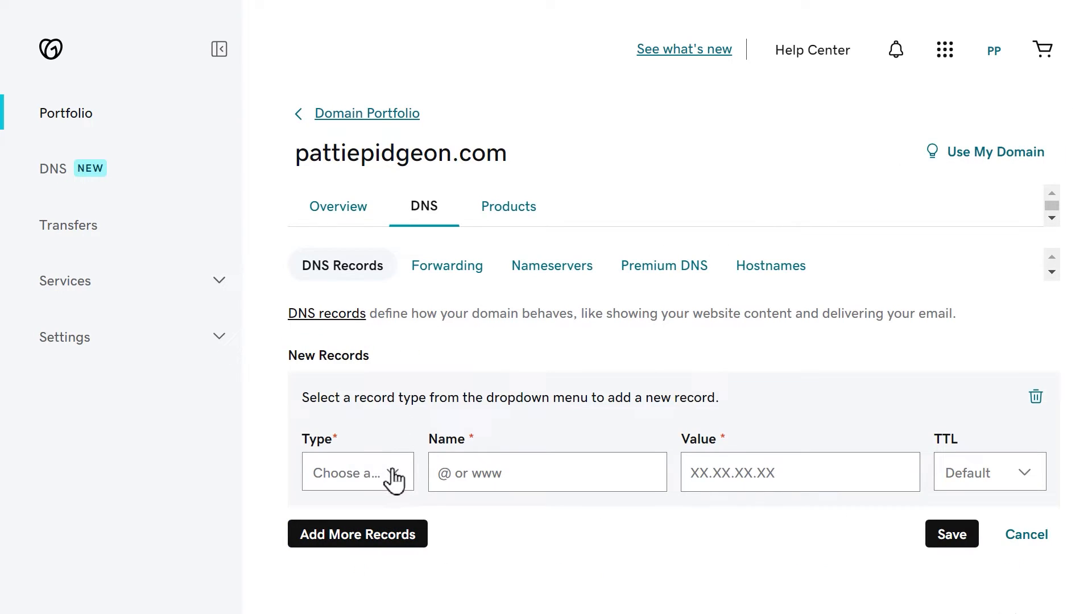
pyautogui.click(356, 472)
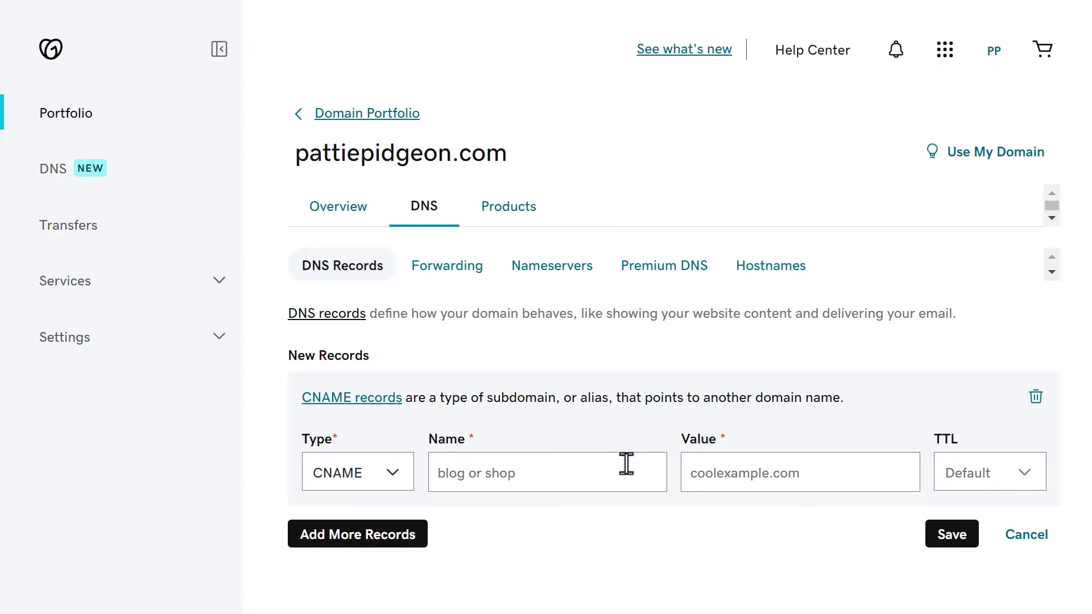
pyautogui.write('sdu._domainkey.pattiepidgeon.com')
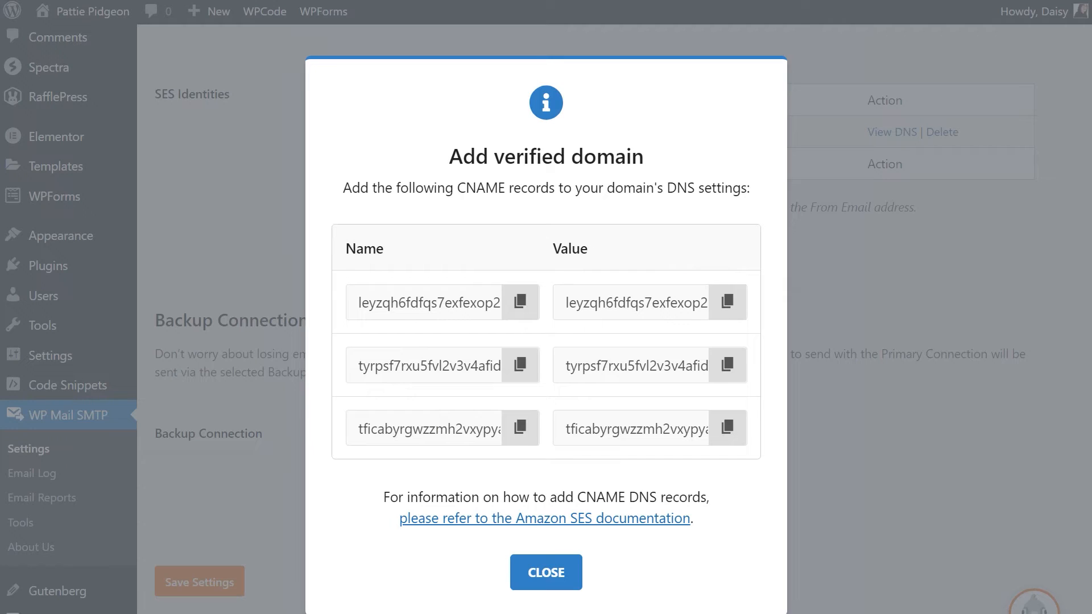
pyautogui.click(726, 302)
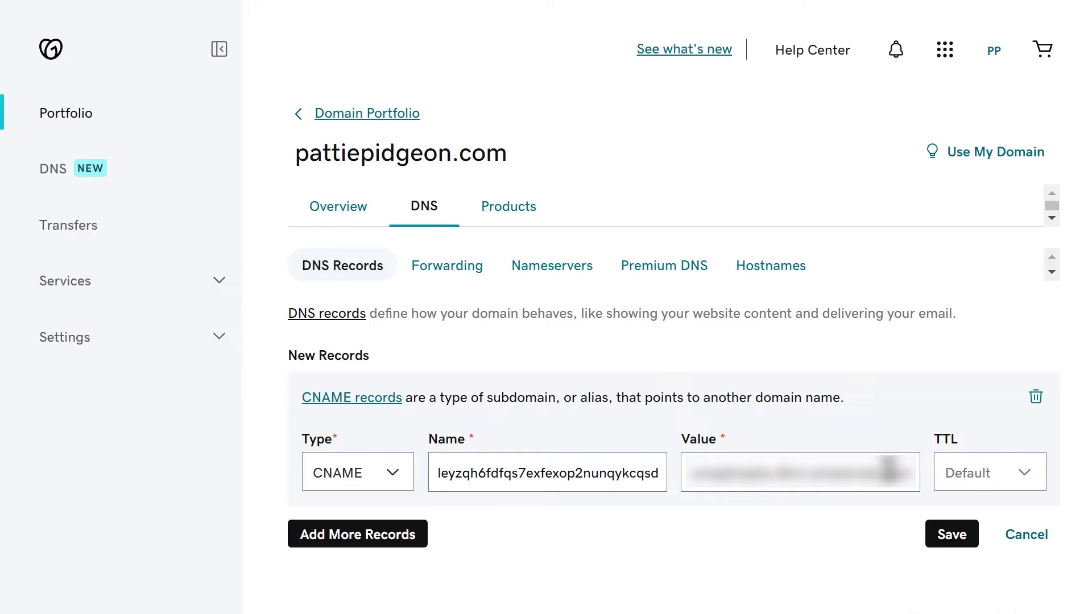
# Step: Save the new CNAME record in GoDaddy DNS Manager
pyautogui.click(950, 533)
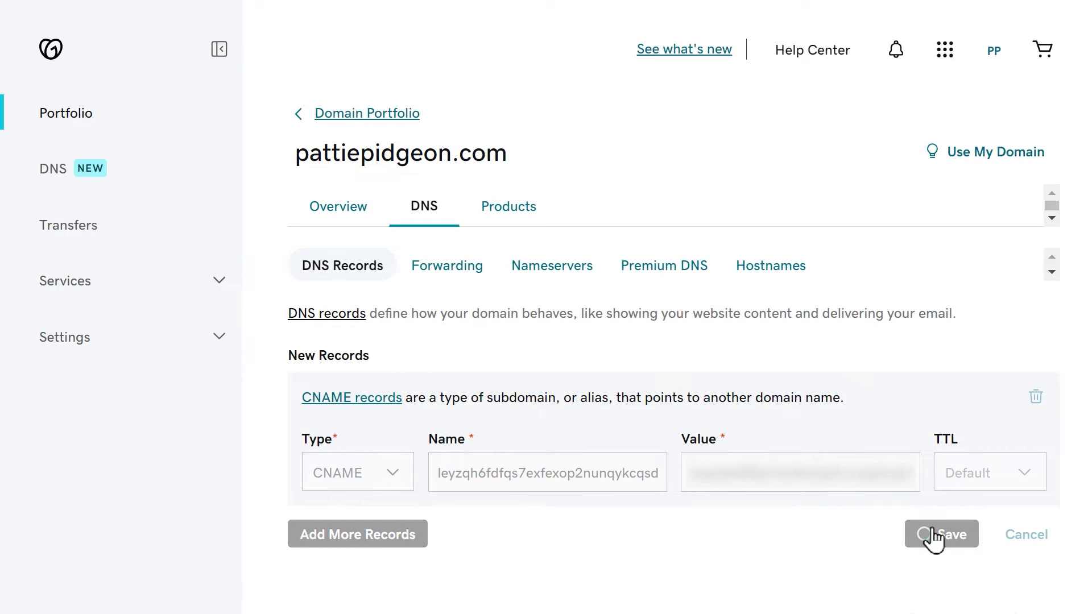
pyautogui.click(941, 535)
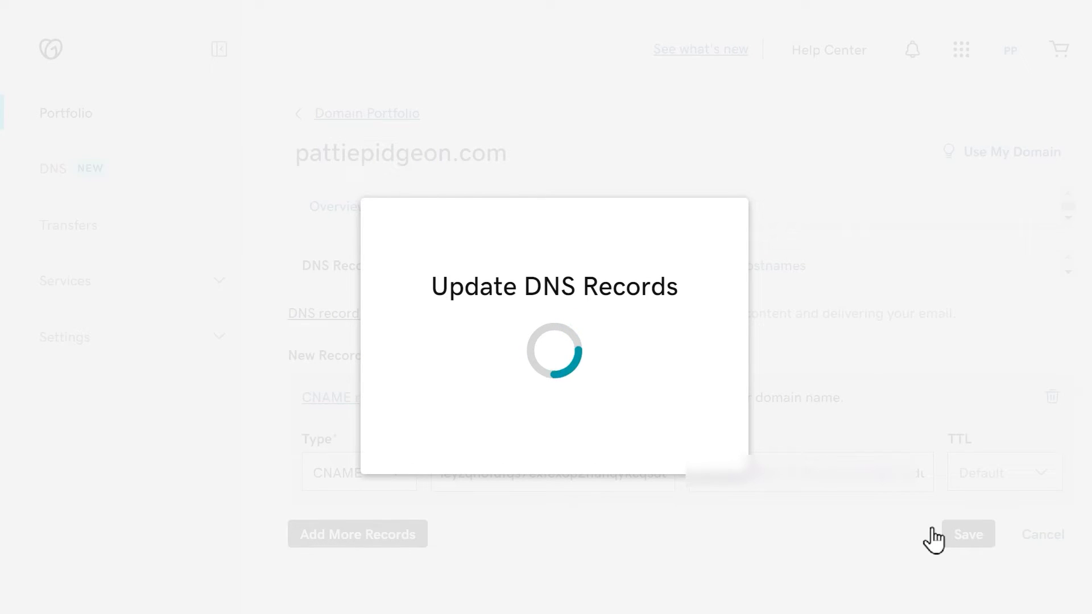
pyautogui.click(967, 534)
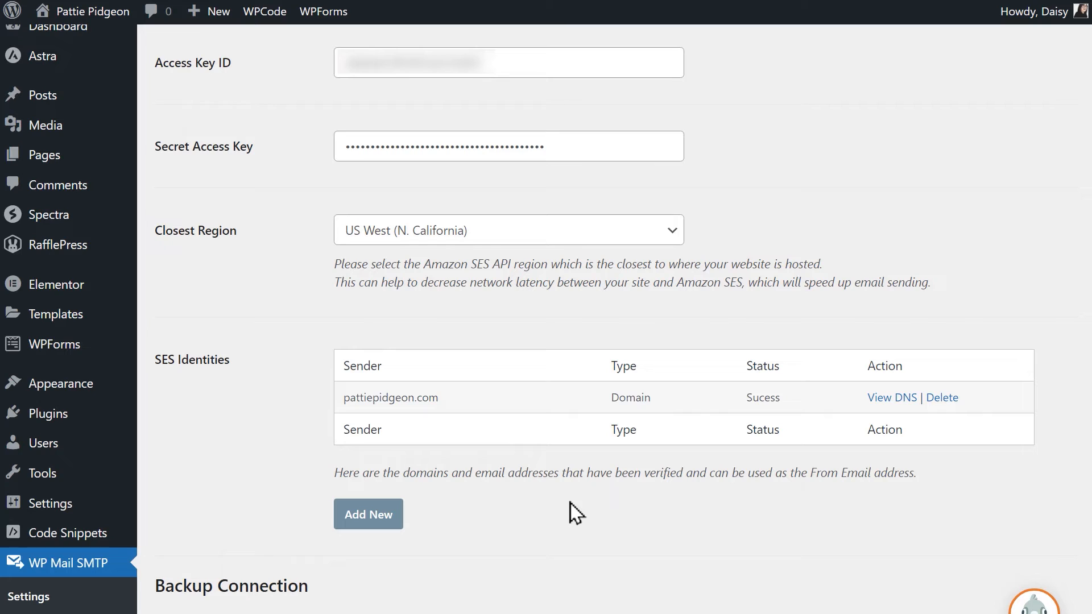
pyautogui.click(368, 514)
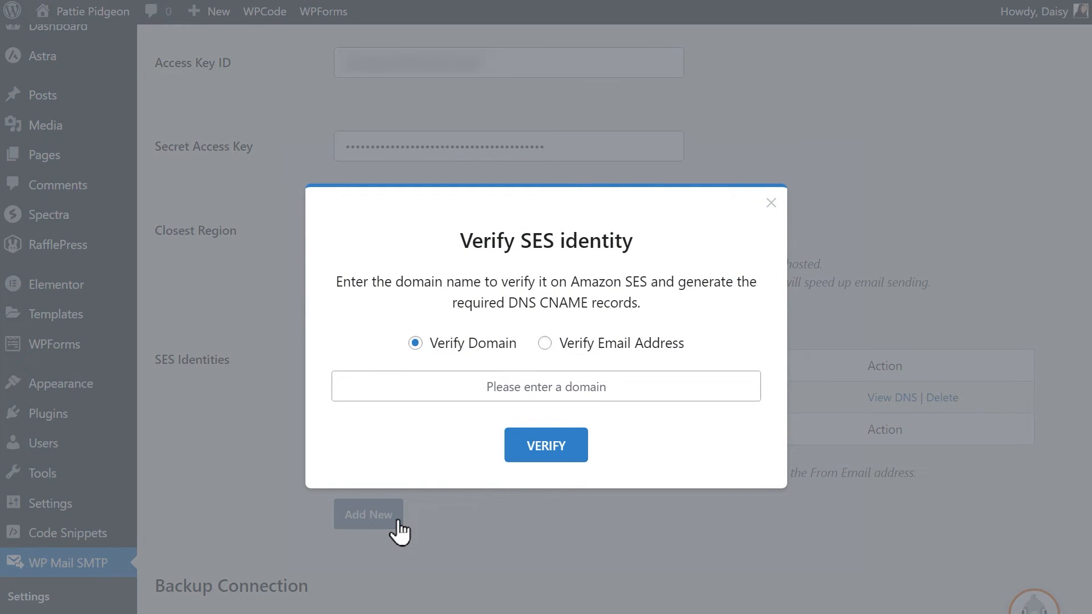
pyautogui.click(545, 343)
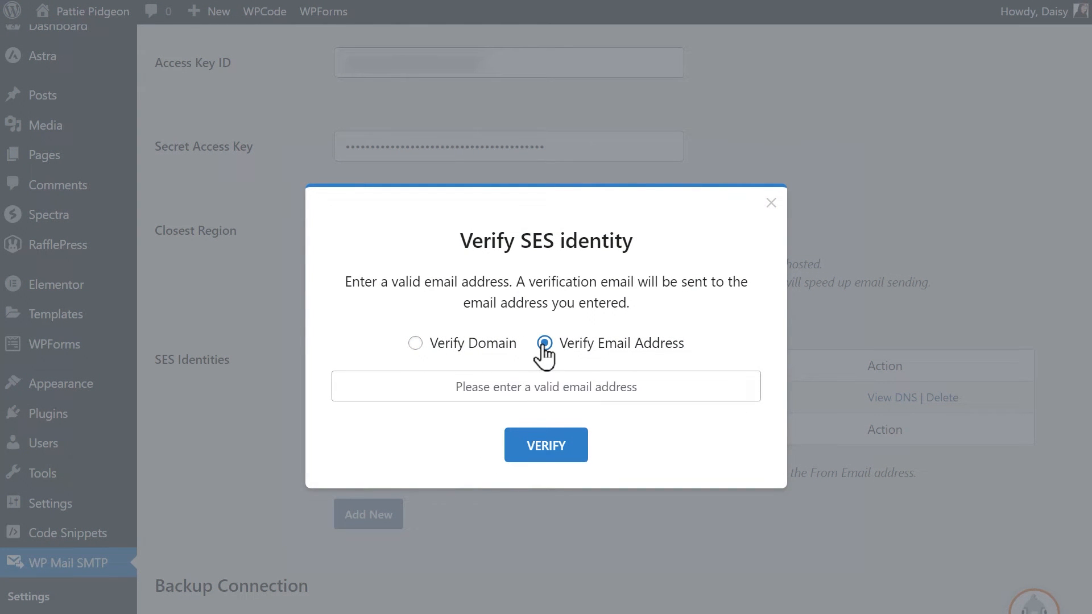
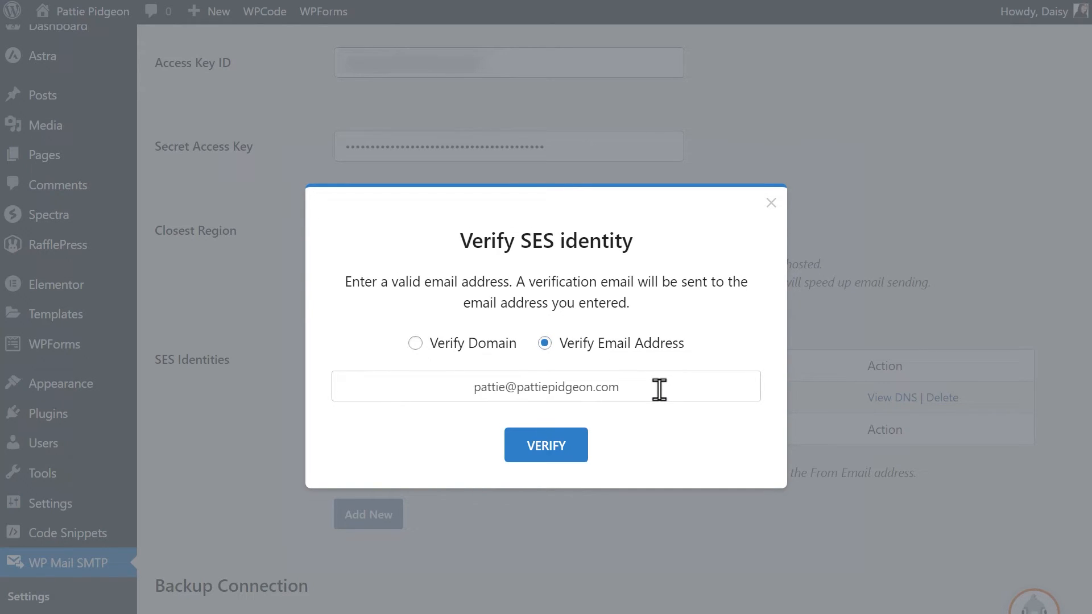
pyautogui.click(545, 445)
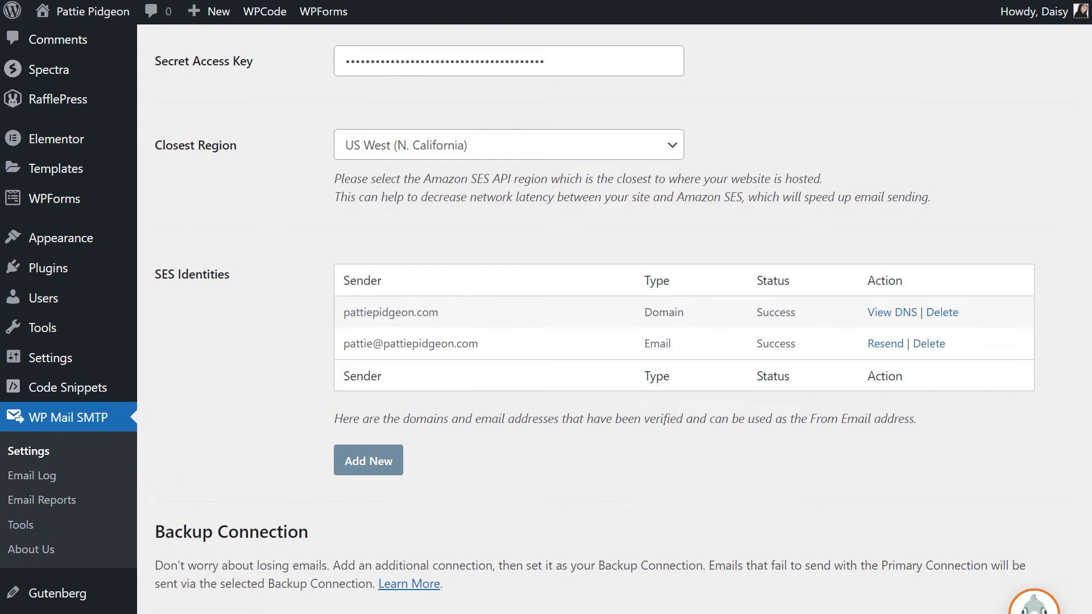
# Step: Save the Amazon SES mailer settings
pyautogui.scroll(-3)
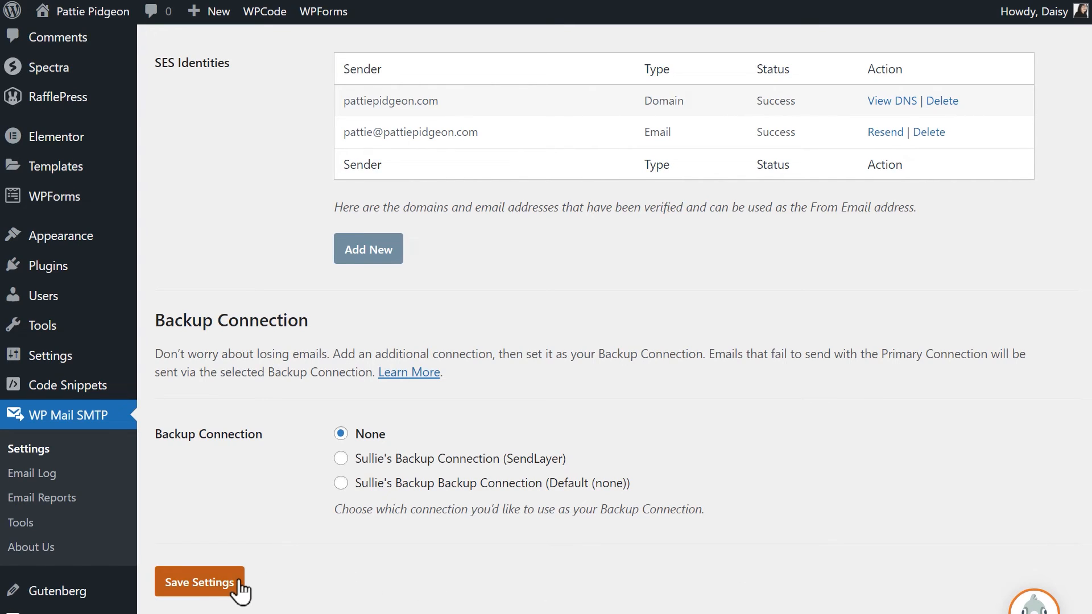
pyautogui.click(199, 582)
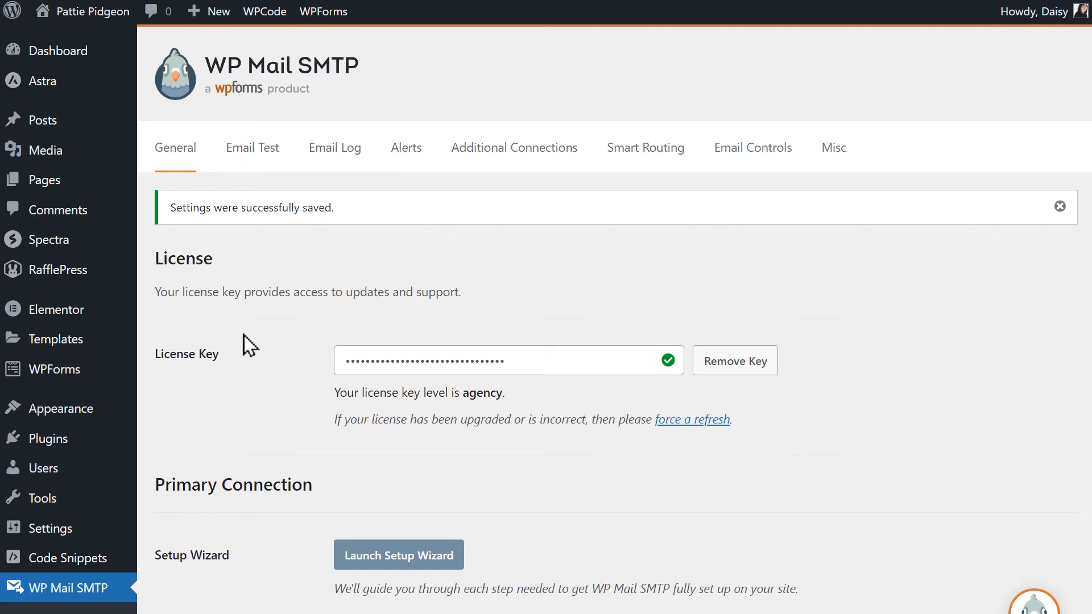
pyautogui.click(253, 146)
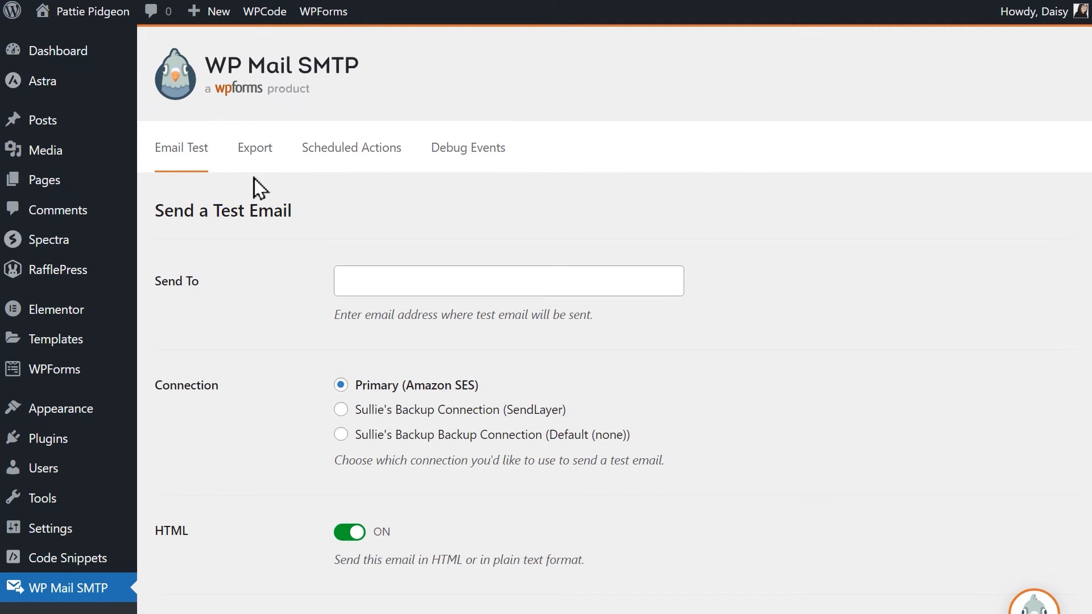
pyautogui.click(507, 280)
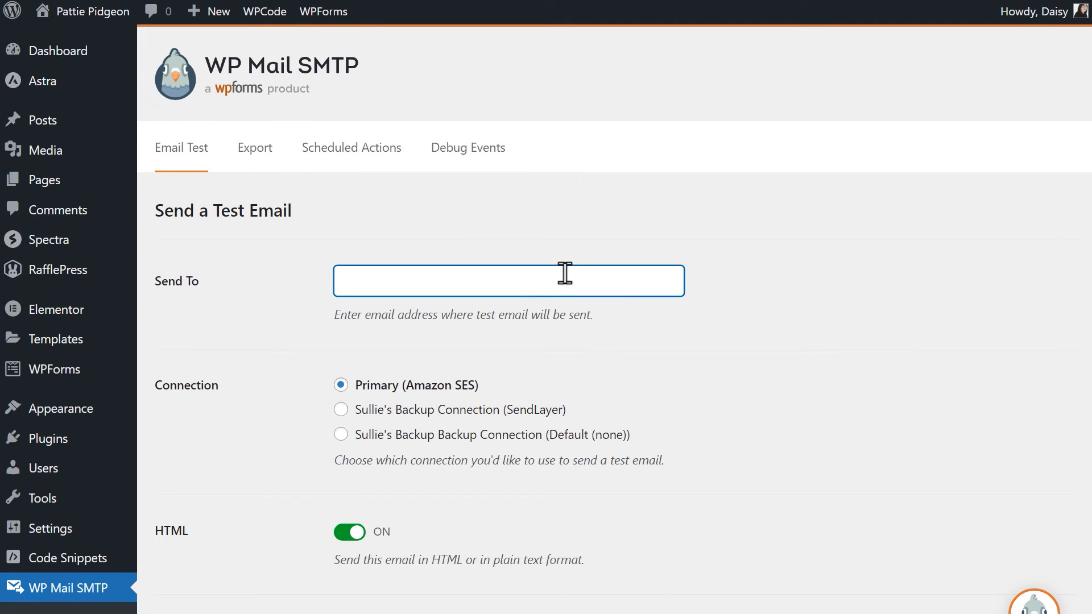
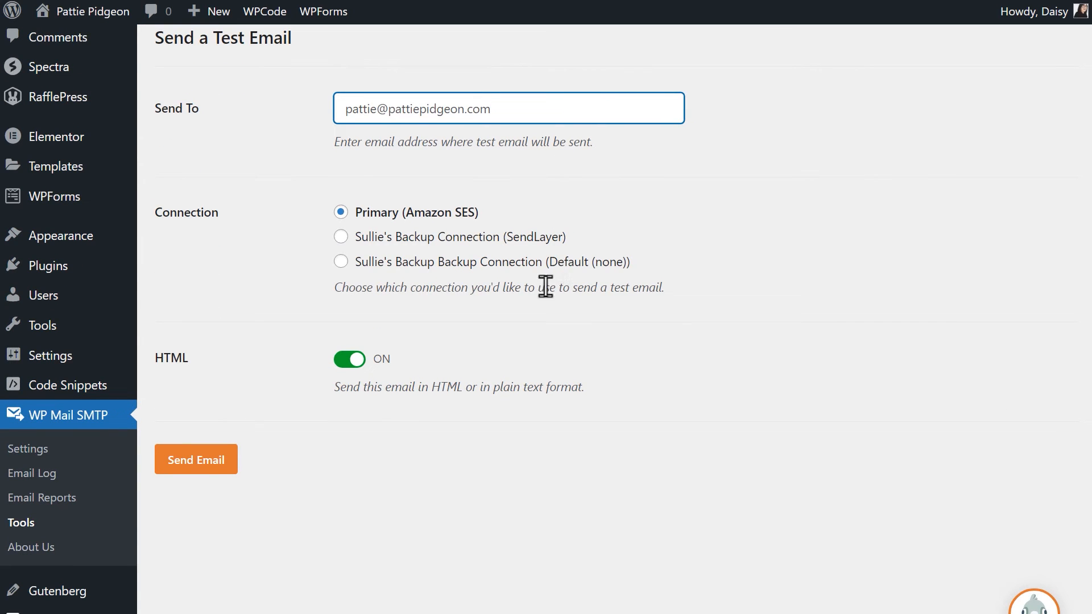
pyautogui.click(195, 458)
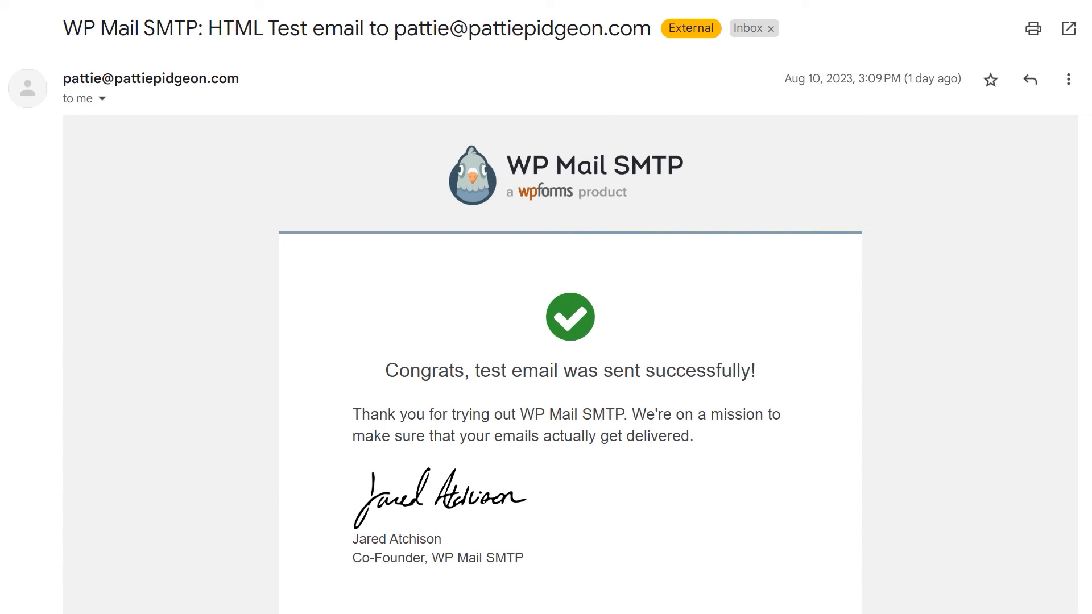
# Step: Review the received test email, then reach the WP Mail SMTP support ticket form
pyautogui.scroll(-3)
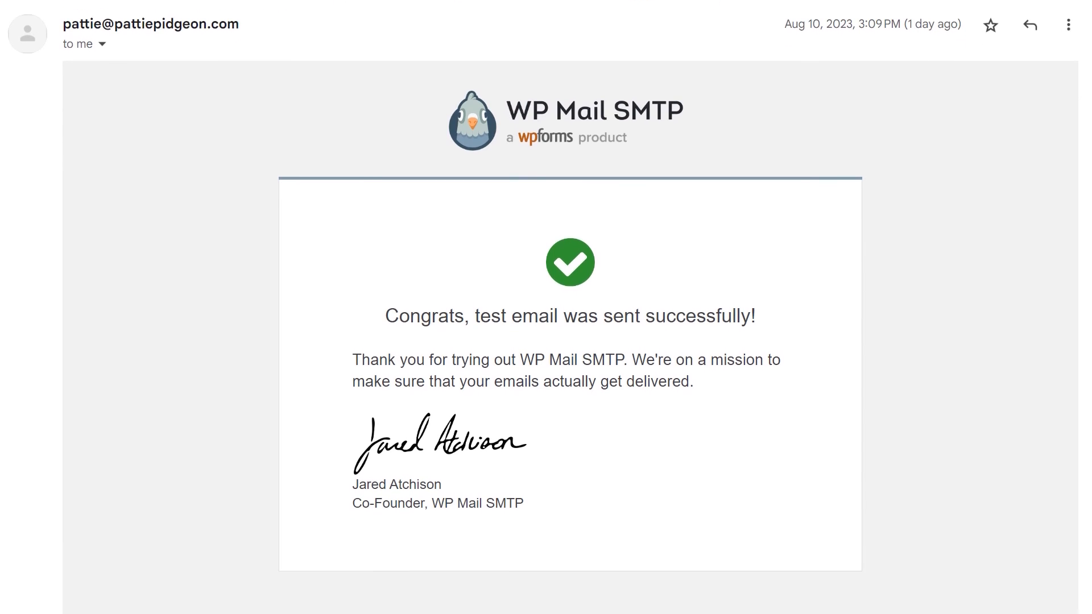
pyautogui.scroll(-3)
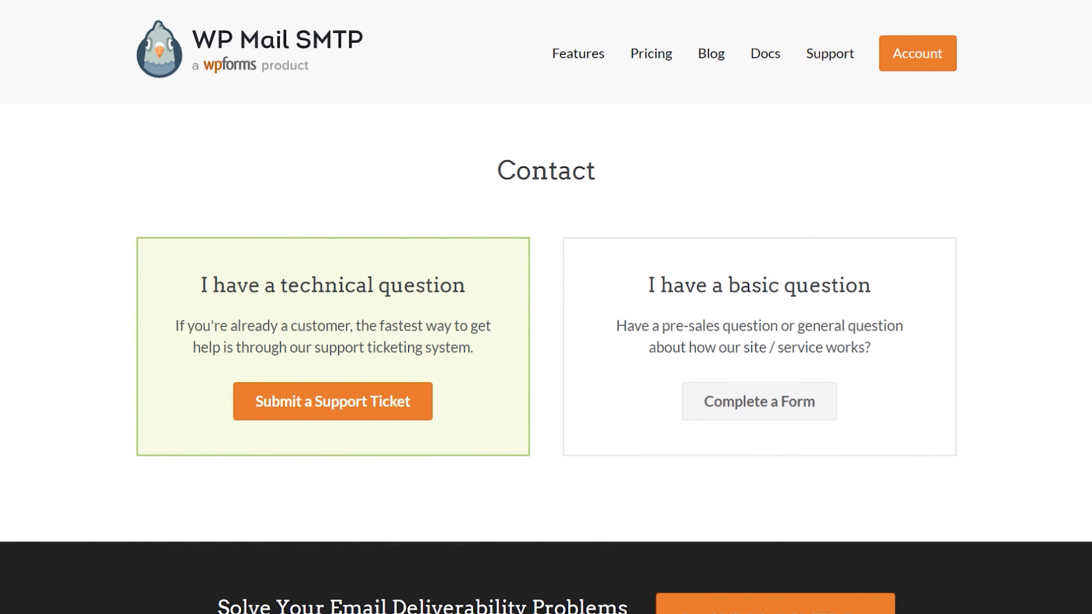
pyautogui.click(332, 402)
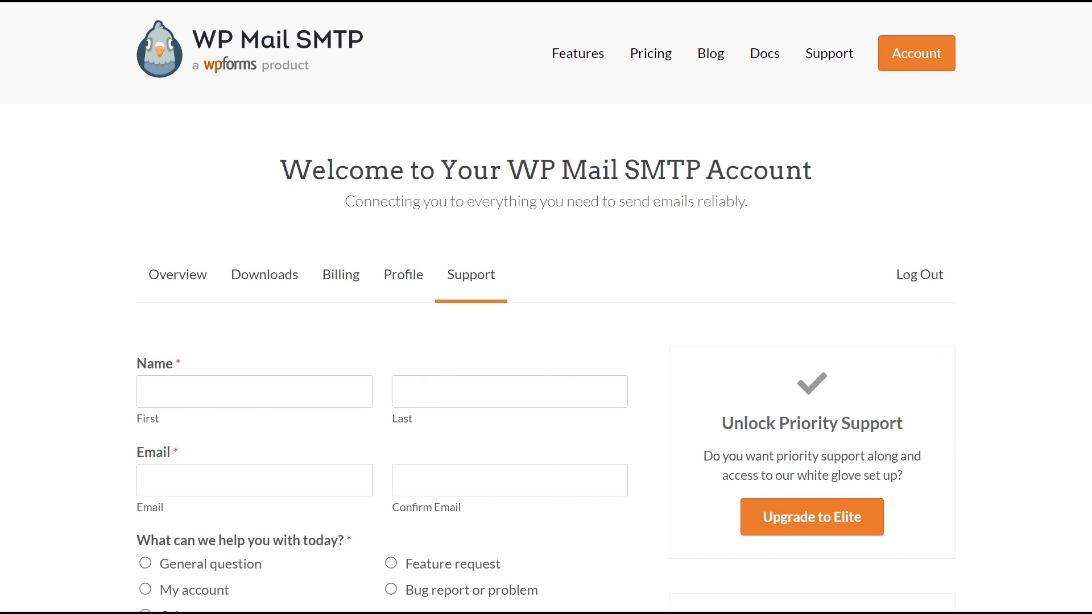